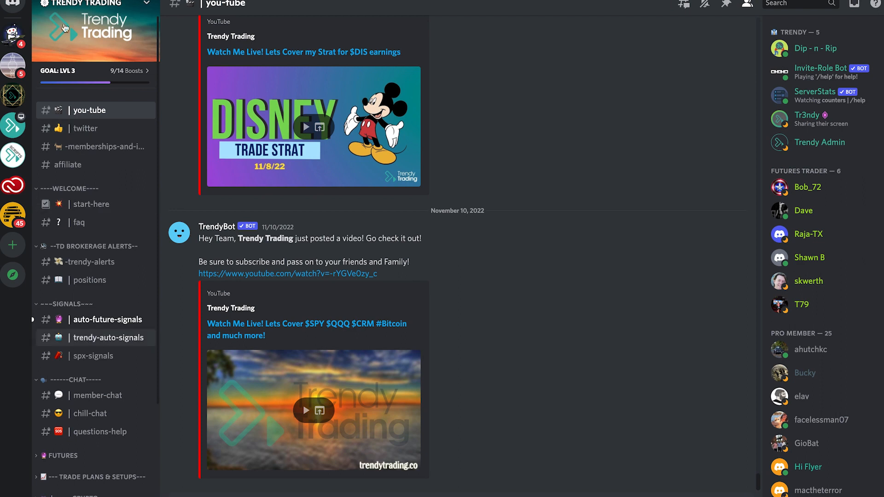
mouse_move(81, 488)
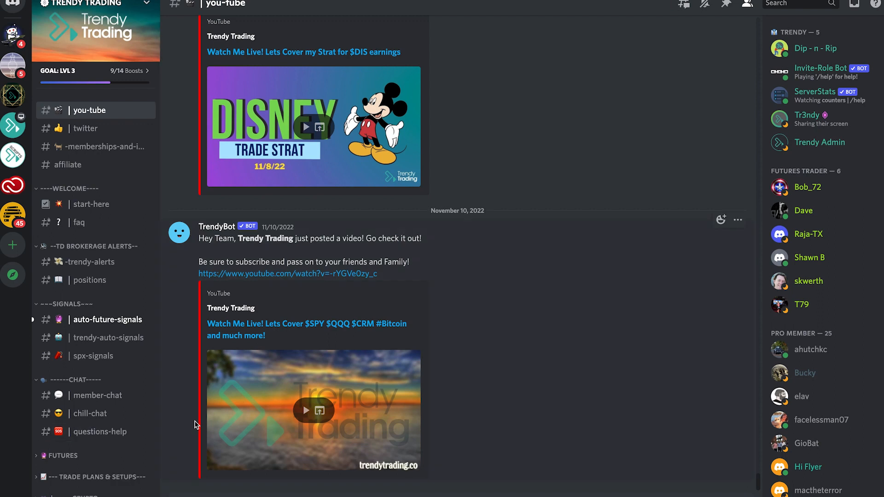
mouse_move(164, 444)
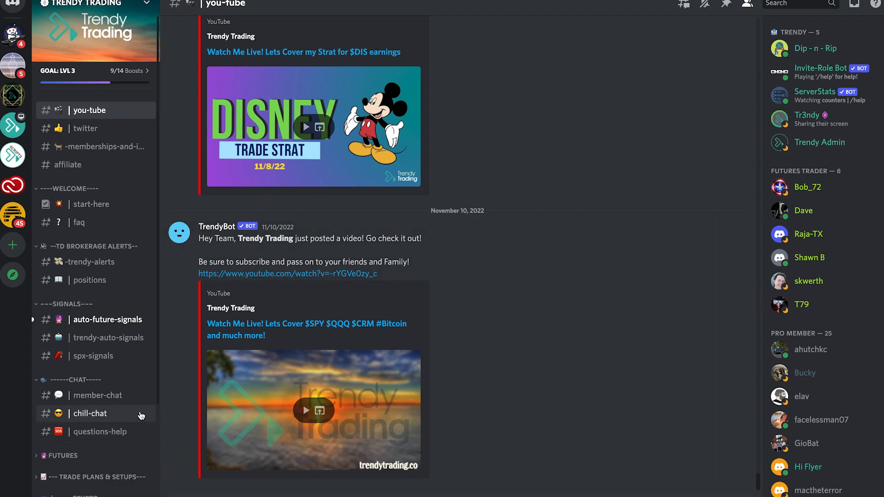
mouse_move(141, 415)
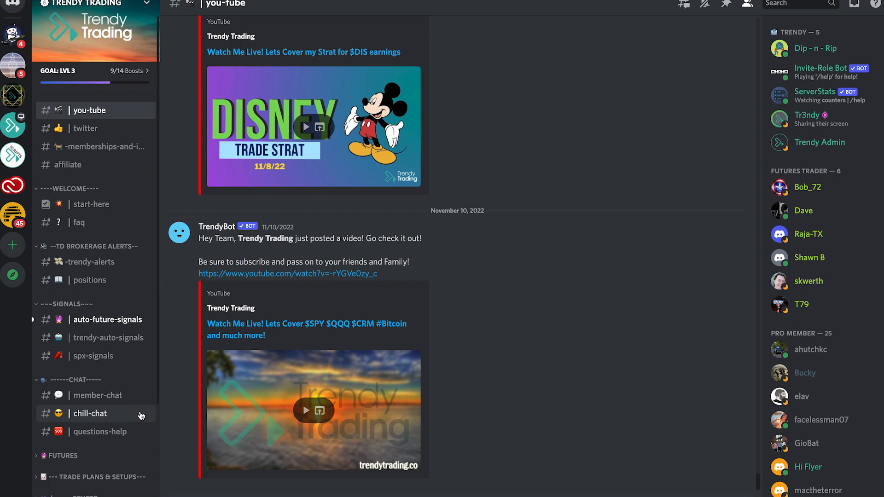
mouse_move(123, 114)
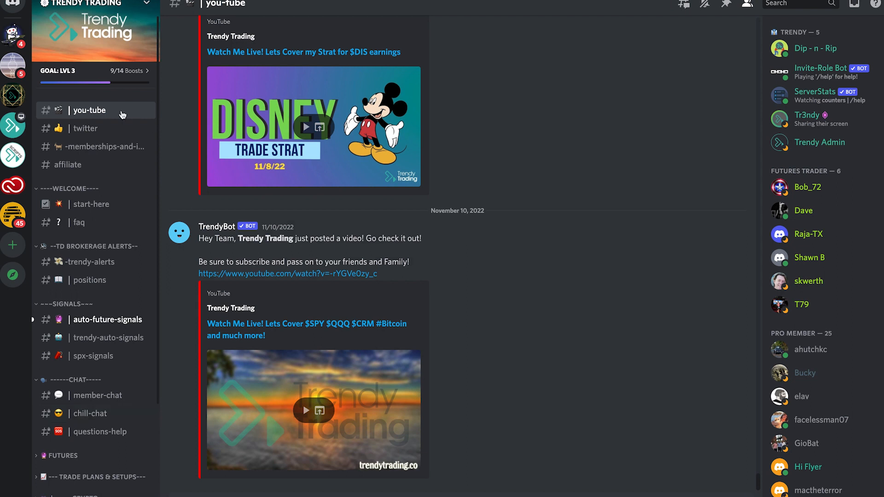
mouse_move(363, 133)
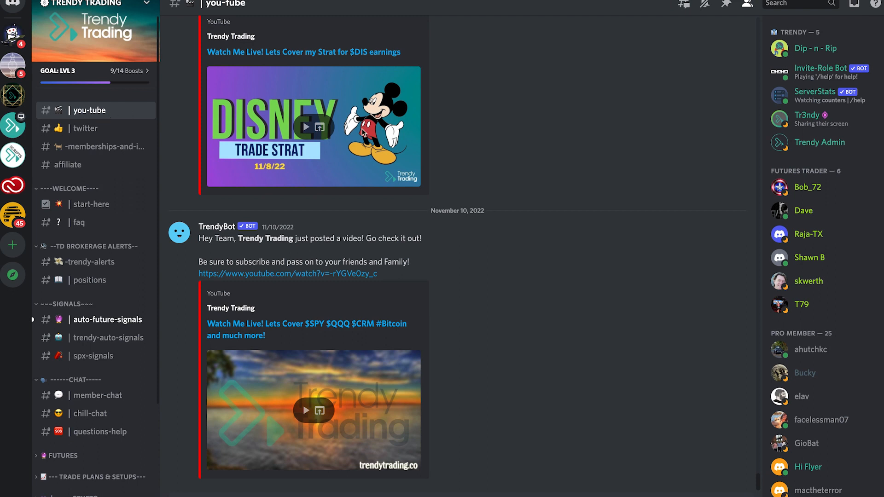
mouse_move(493, 260)
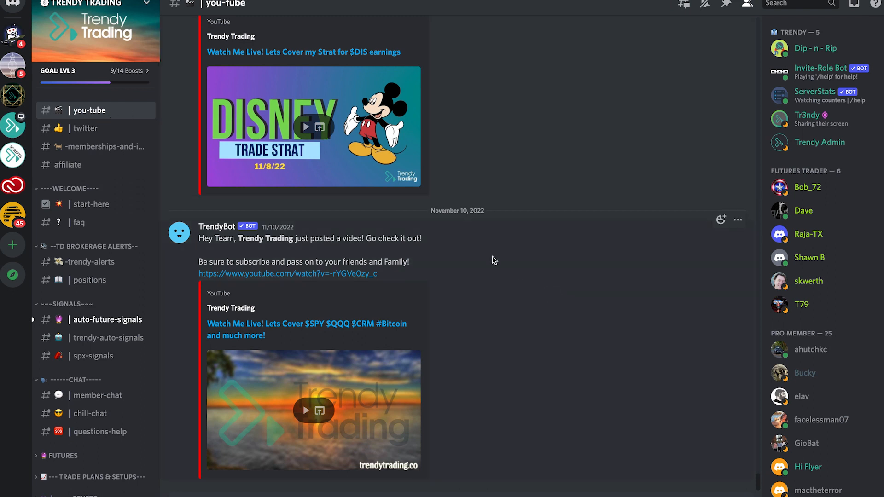
mouse_move(446, 333)
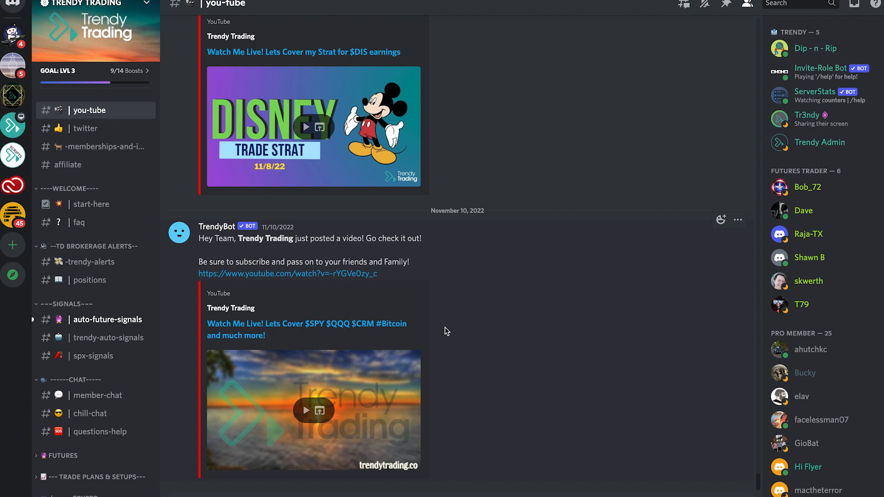
mouse_move(457, 288)
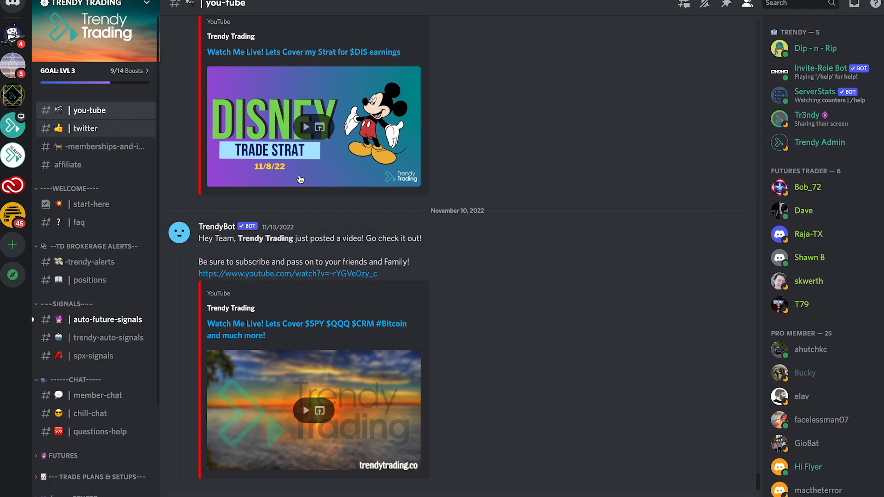
Step: Open the #twitter channel to view the bot-posted tweet about market levels
click(85, 128)
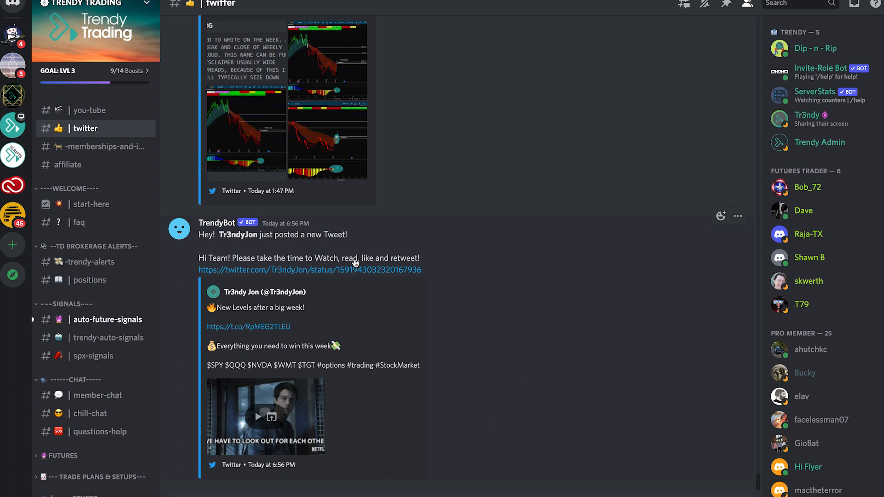
mouse_move(508, 355)
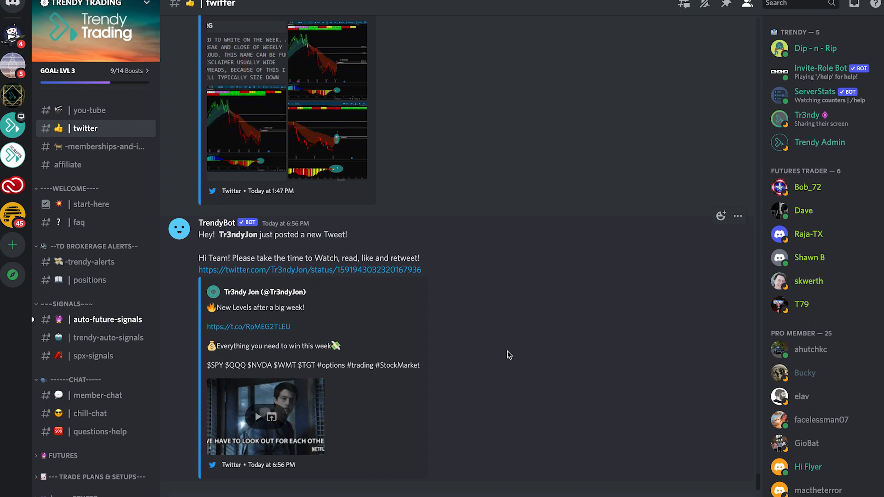
mouse_move(404, 285)
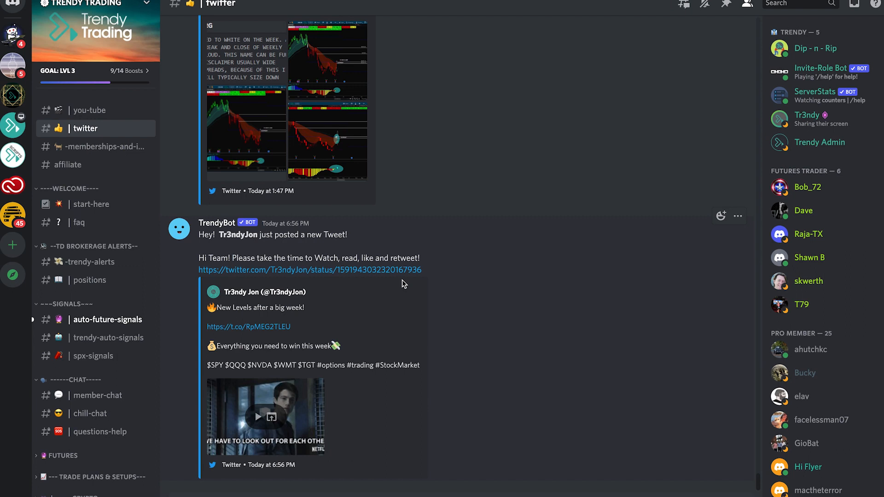
mouse_move(106, 146)
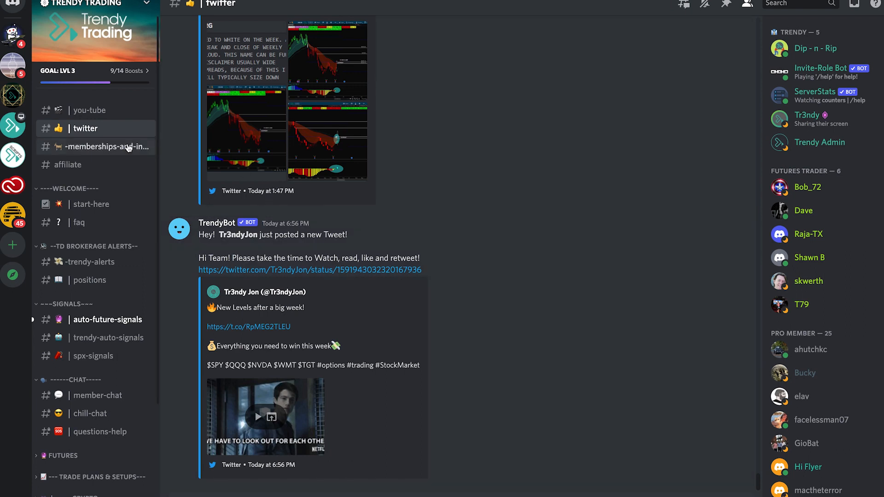
Step: Open #memberships-and-indicators and scroll through the deals down to the PMZ + Scanner offer
click(107, 146)
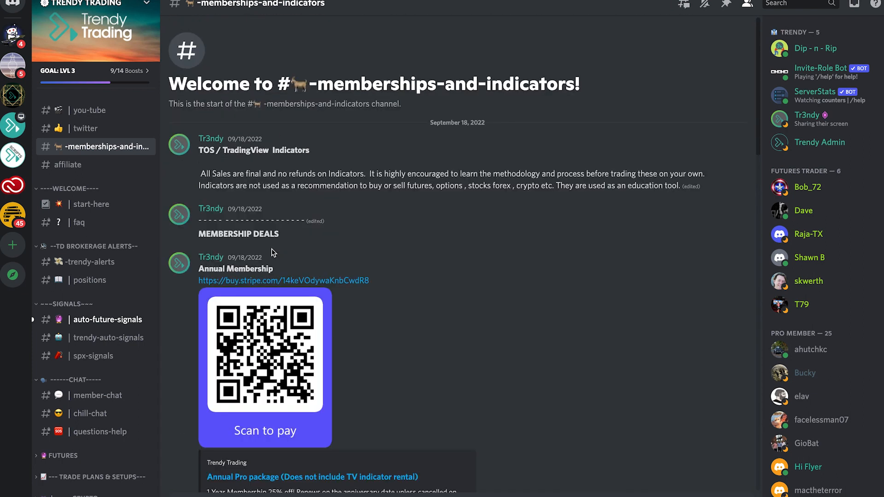
scroll(down, 3)
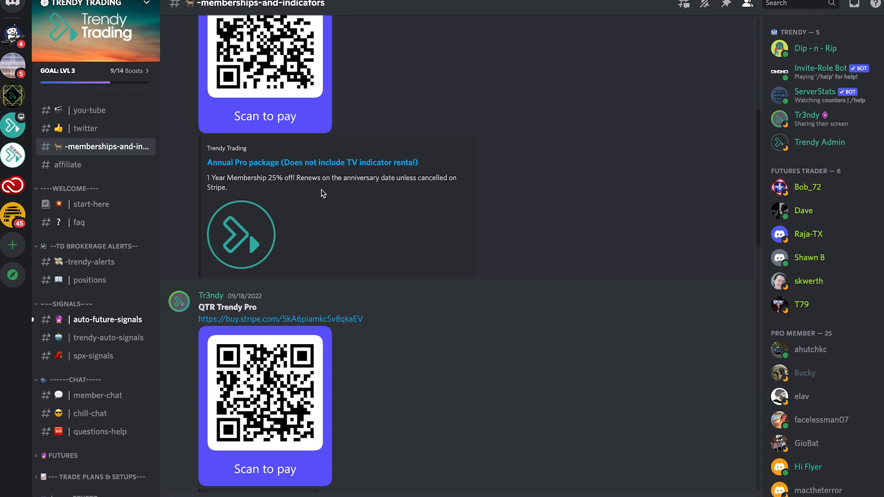
scroll(down, 3)
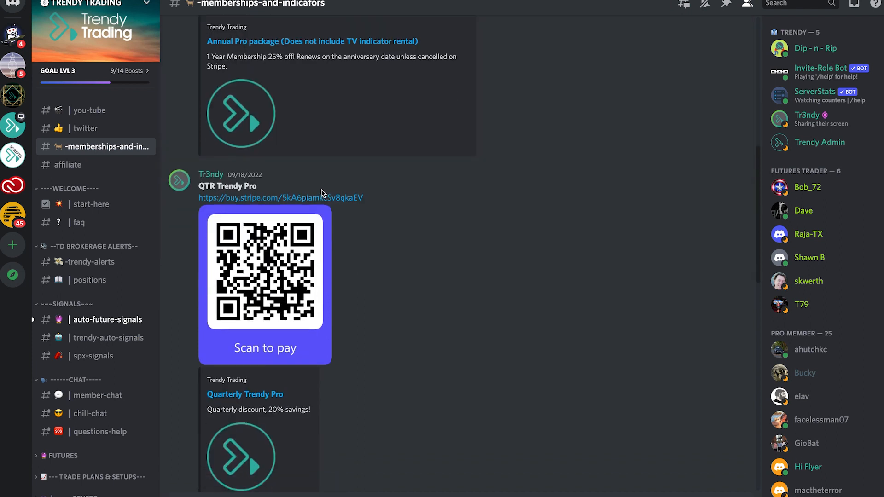
scroll(down, 3)
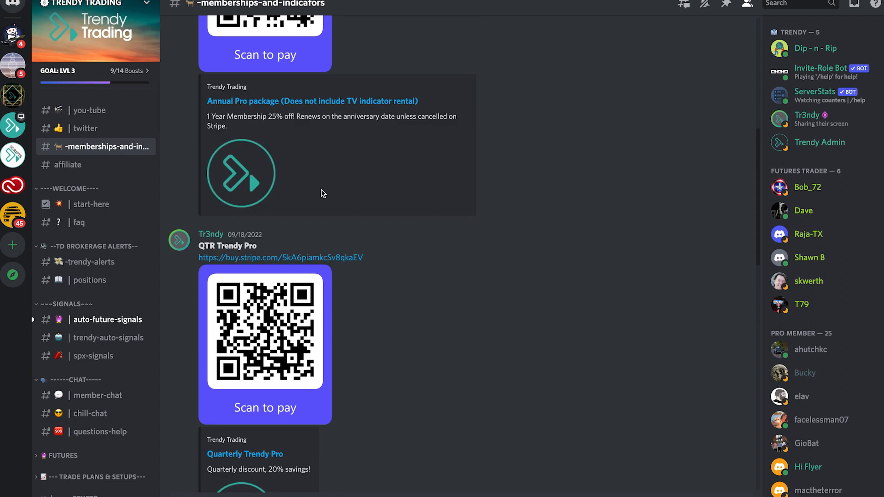
scroll(down, 3)
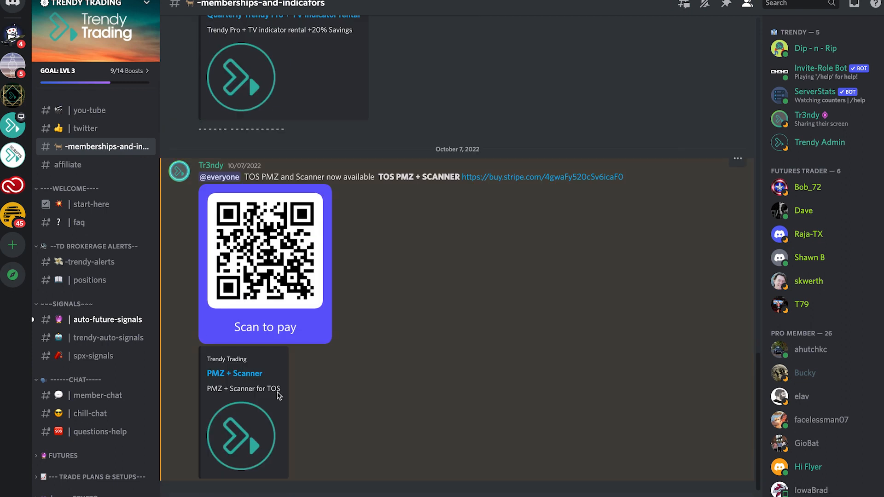
mouse_move(290, 324)
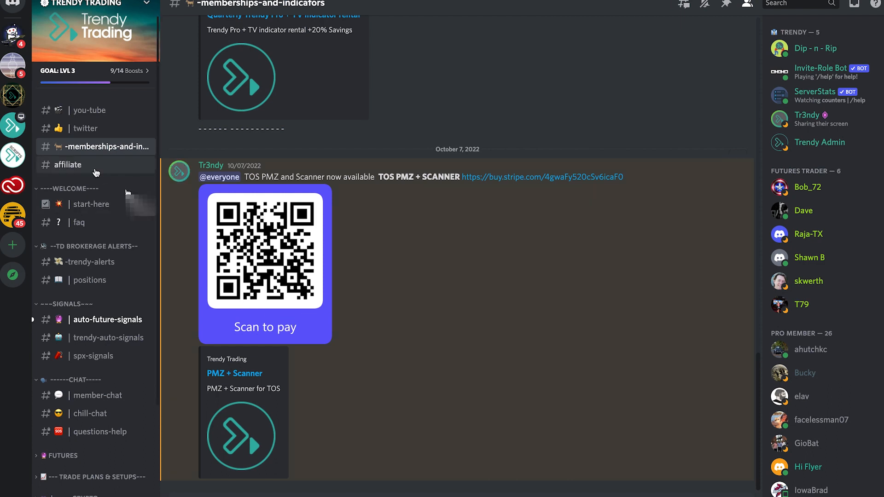
Step: Open the #affiliate channel showing the affiliate program sign-up post
click(68, 164)
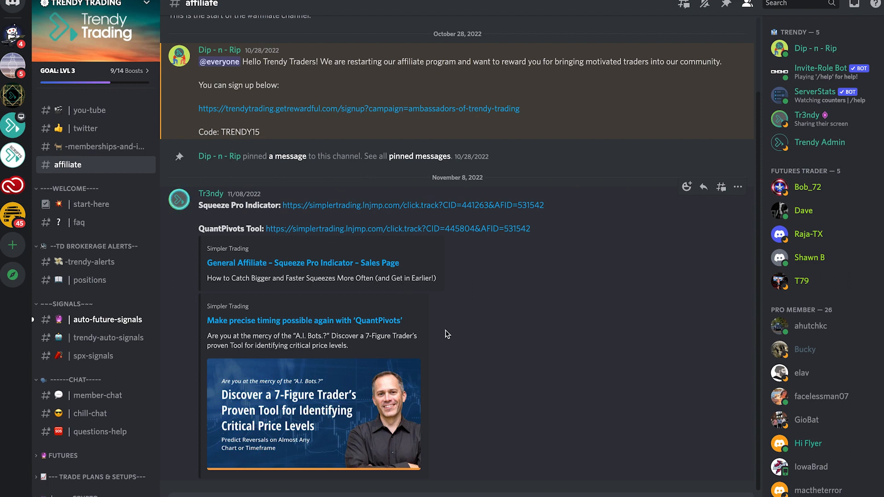
mouse_move(338, 303)
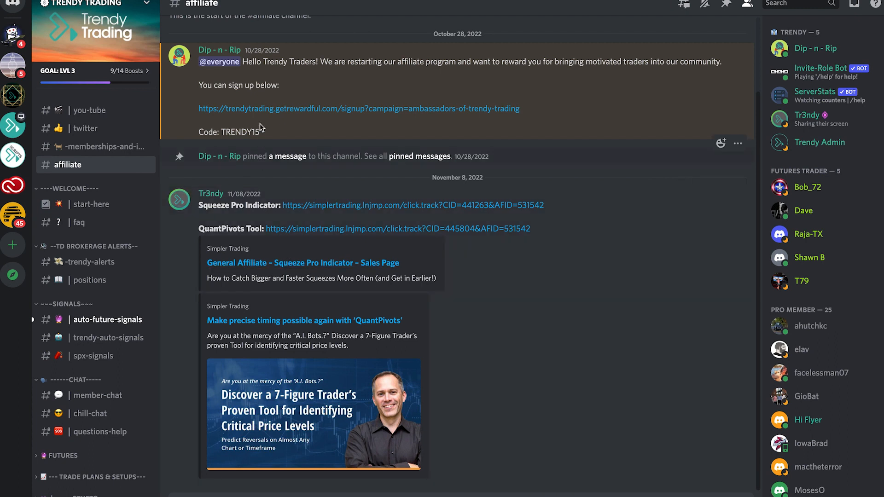
mouse_move(316, 84)
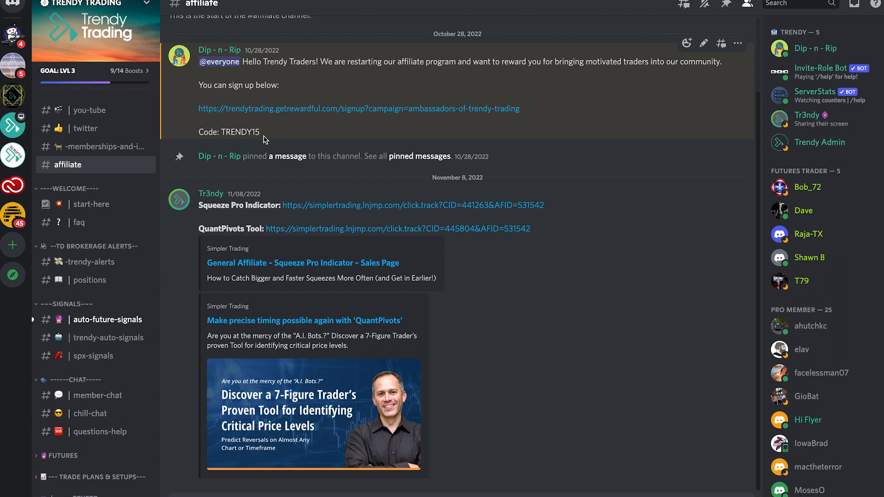
mouse_move(293, 112)
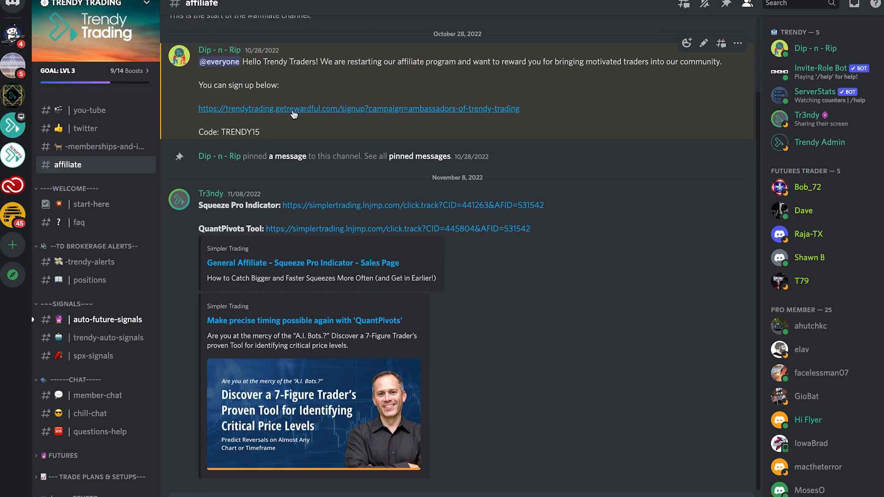
mouse_move(308, 127)
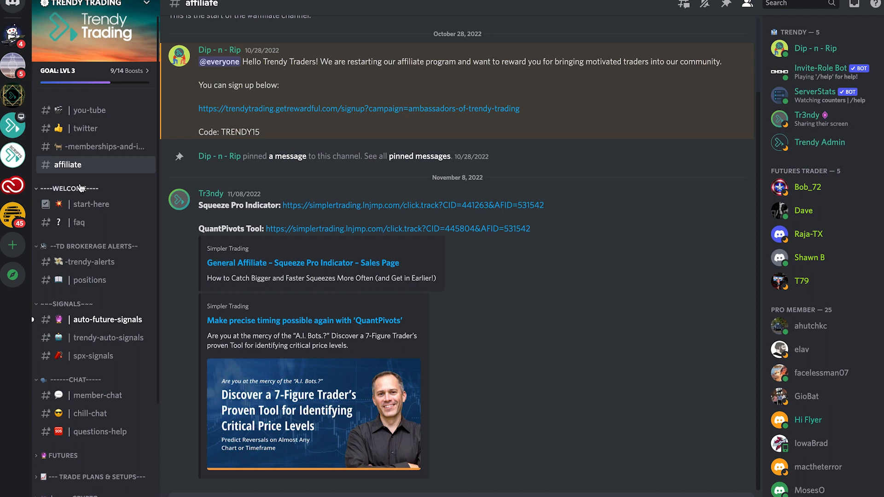
mouse_move(91, 205)
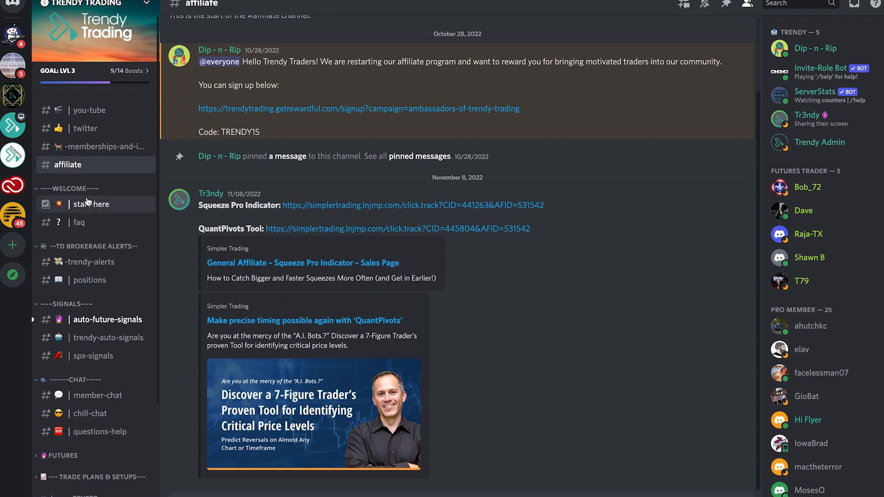
Step: Look through the #start-here welcome channel, then open #faq with its answered questions
click(91, 204)
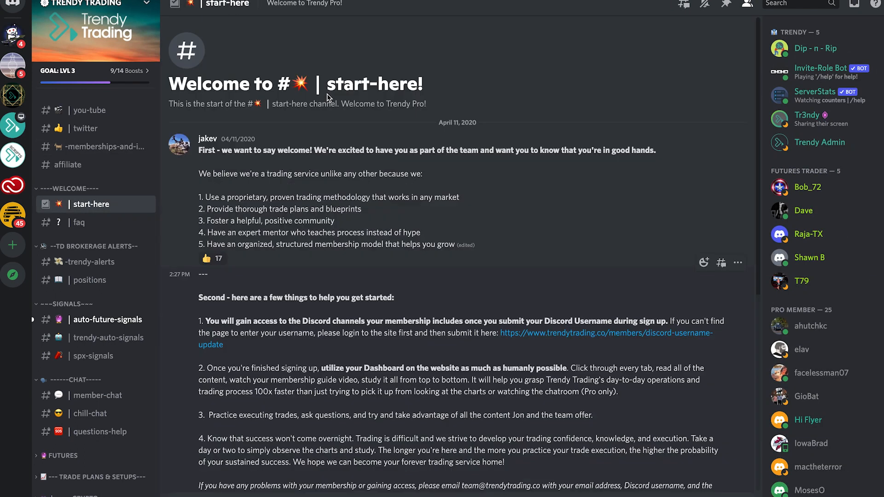
scroll(down, 3)
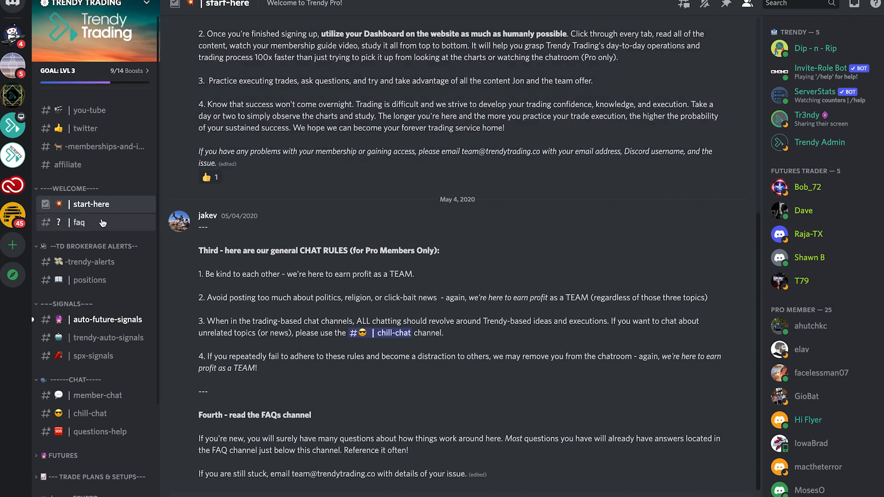
click(79, 222)
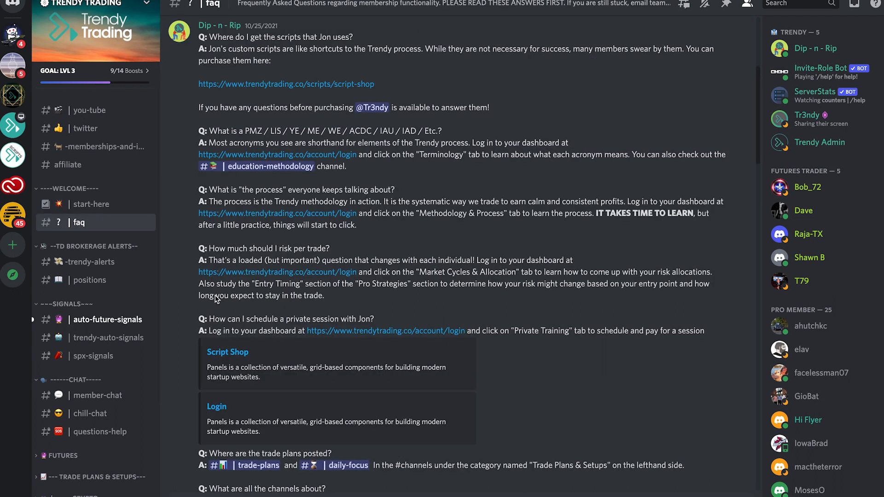
mouse_move(38, 190)
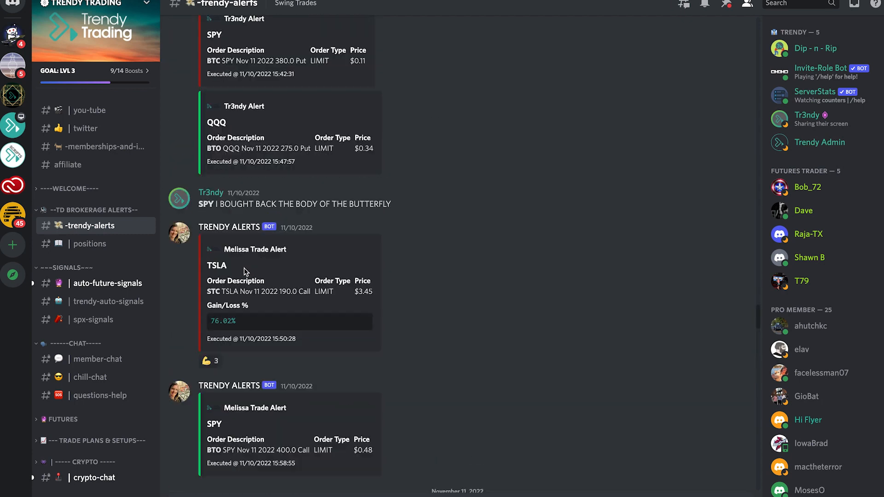
scroll(down, 3)
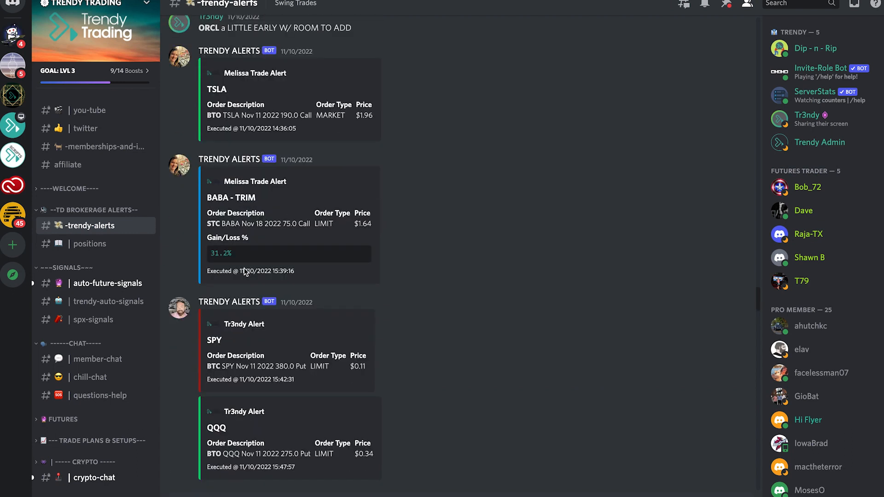
scroll(down, 3)
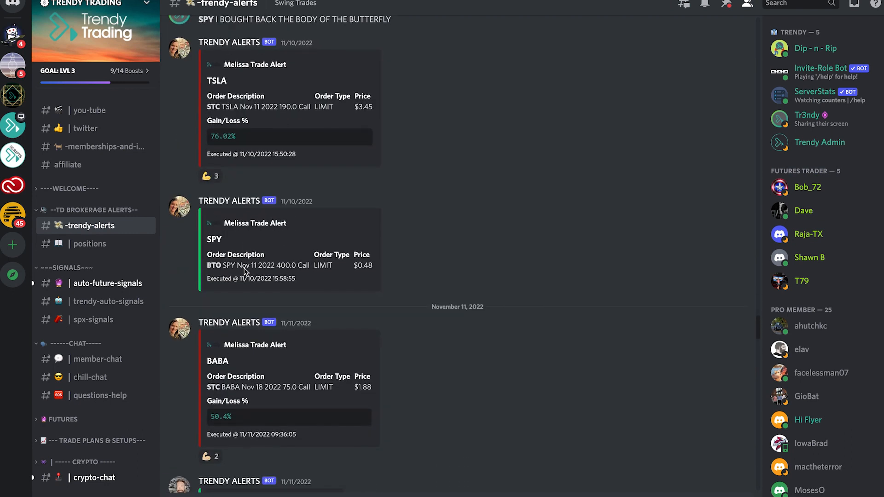
scroll(down, 3)
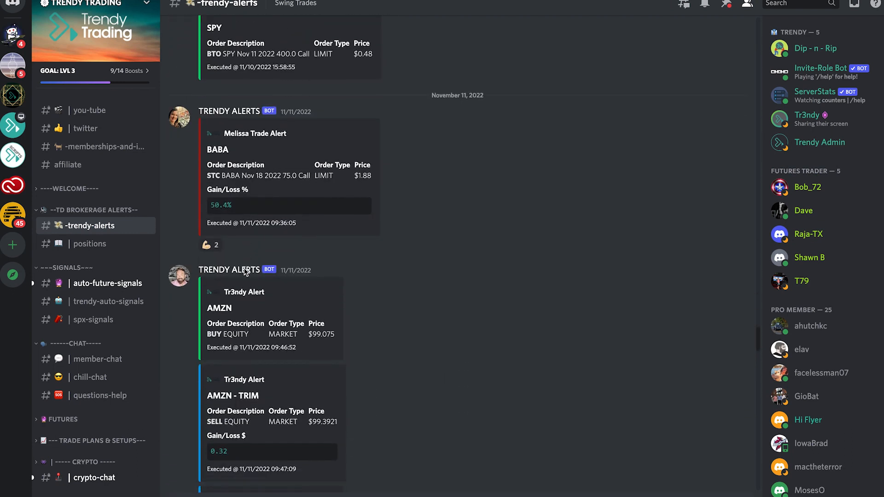
scroll(down, 3)
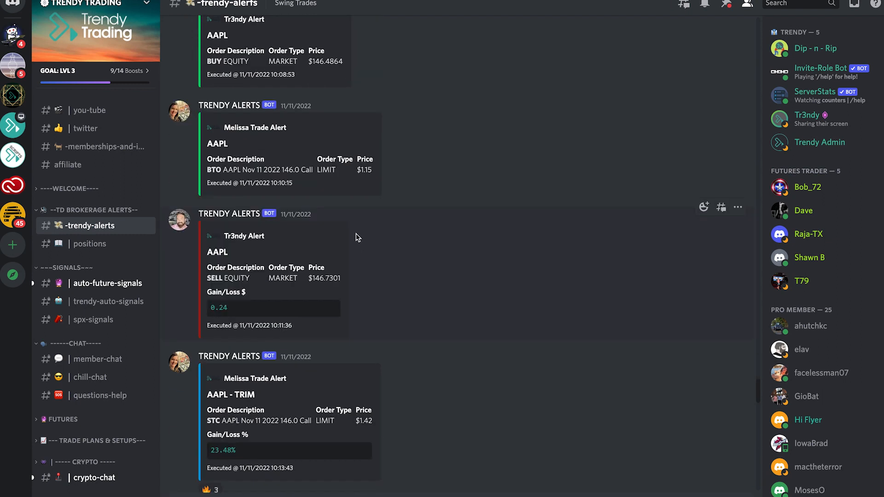
mouse_move(263, 157)
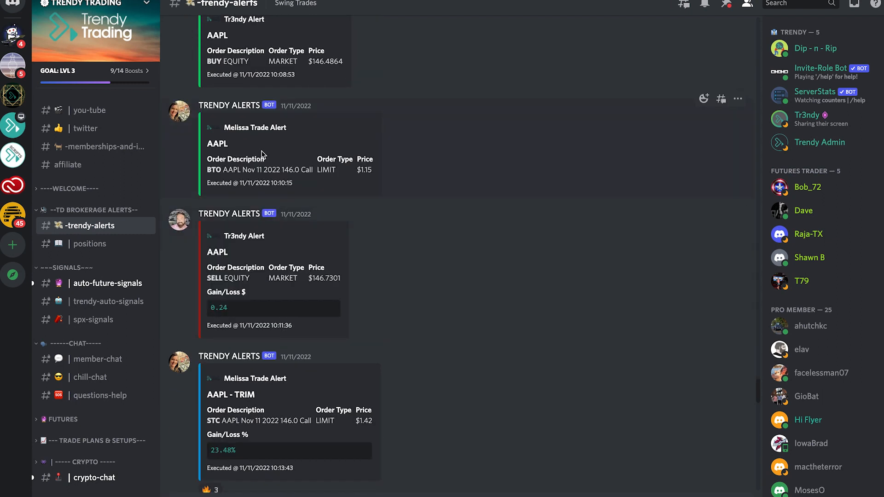
mouse_move(256, 127)
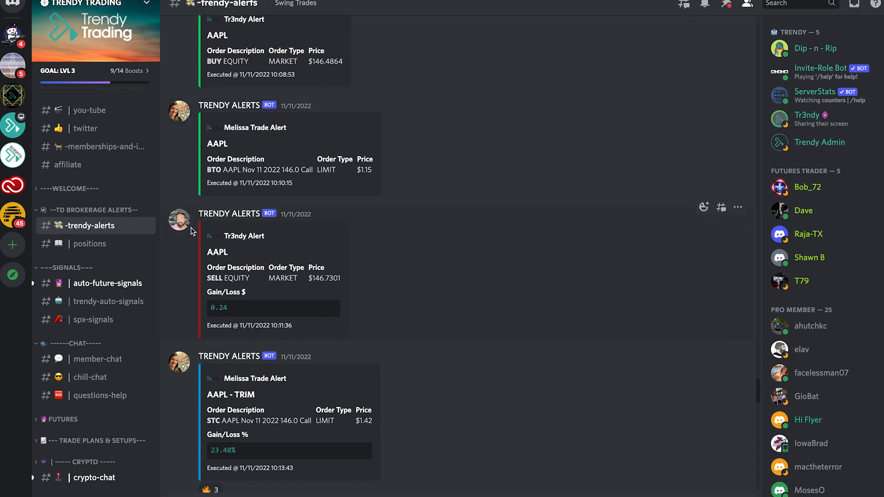
mouse_move(247, 194)
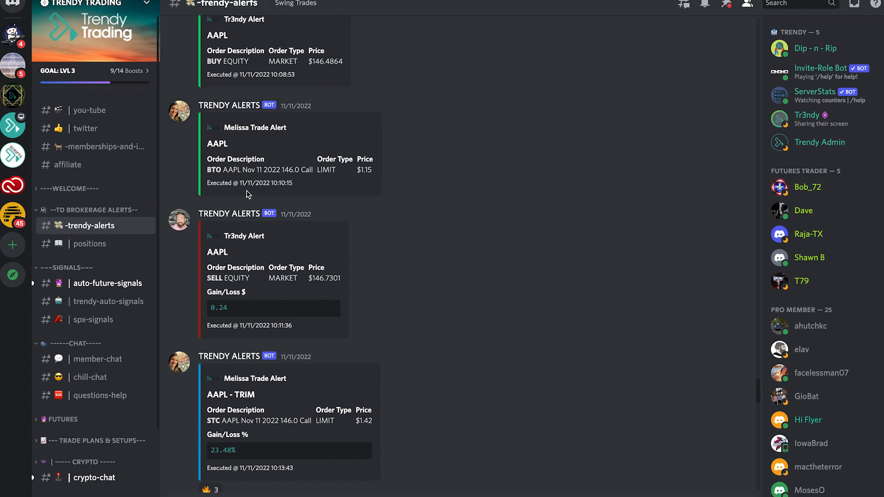
mouse_move(247, 179)
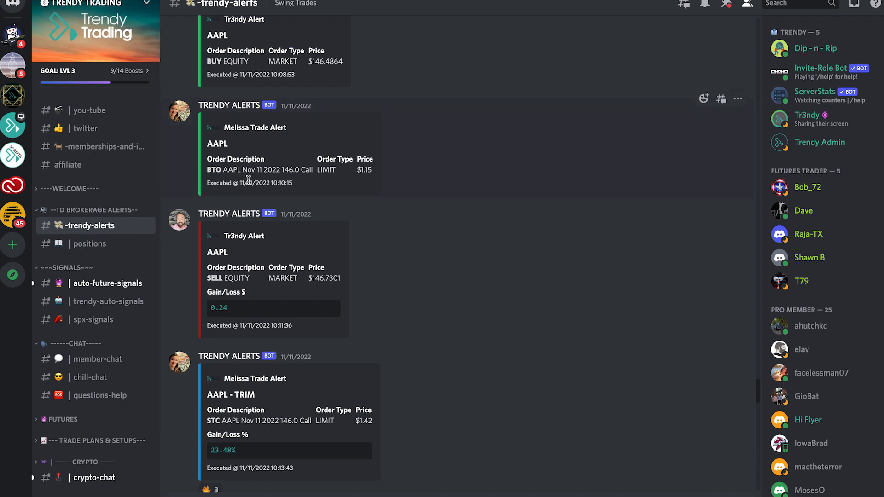
mouse_move(257, 182)
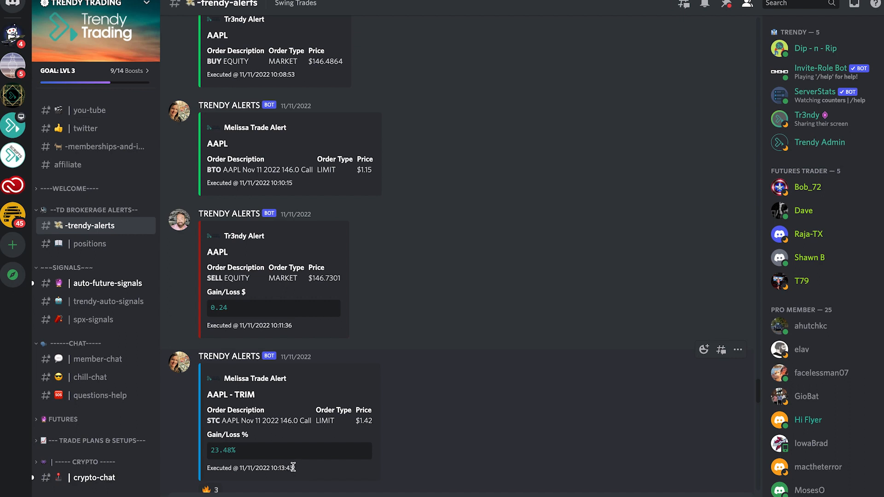
mouse_move(235, 449)
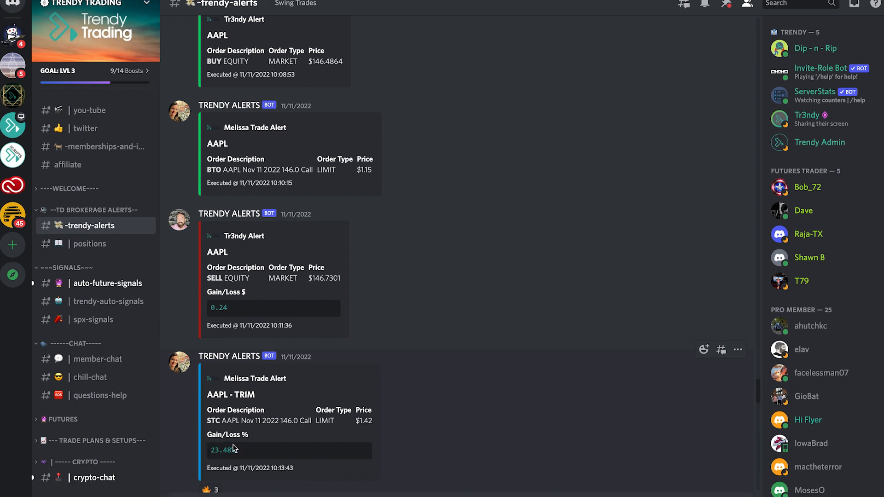
mouse_move(337, 423)
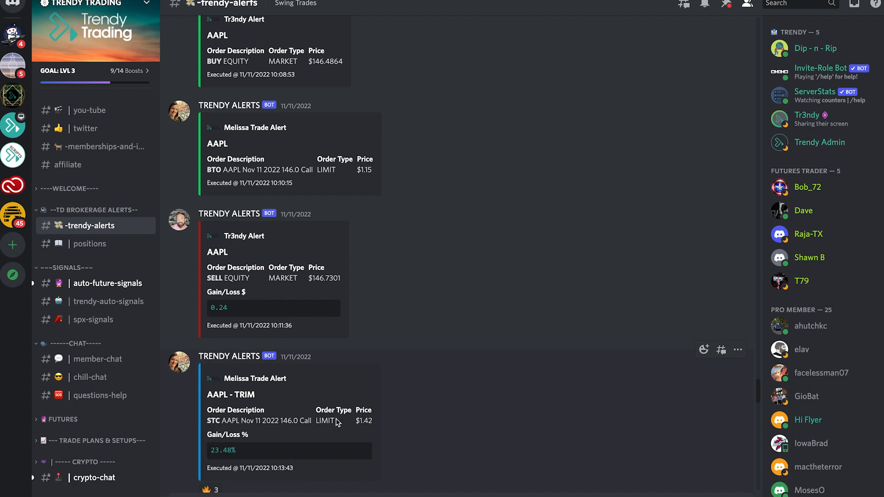
scroll(down, 3)
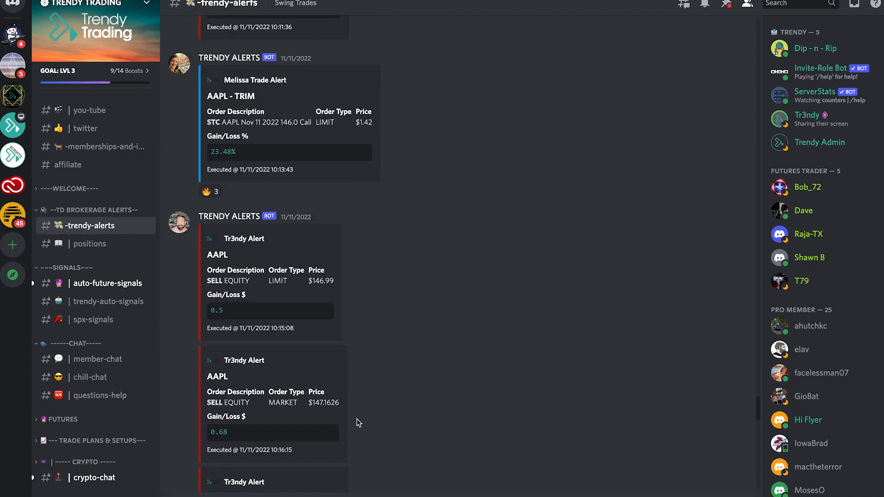
scroll(down, 3)
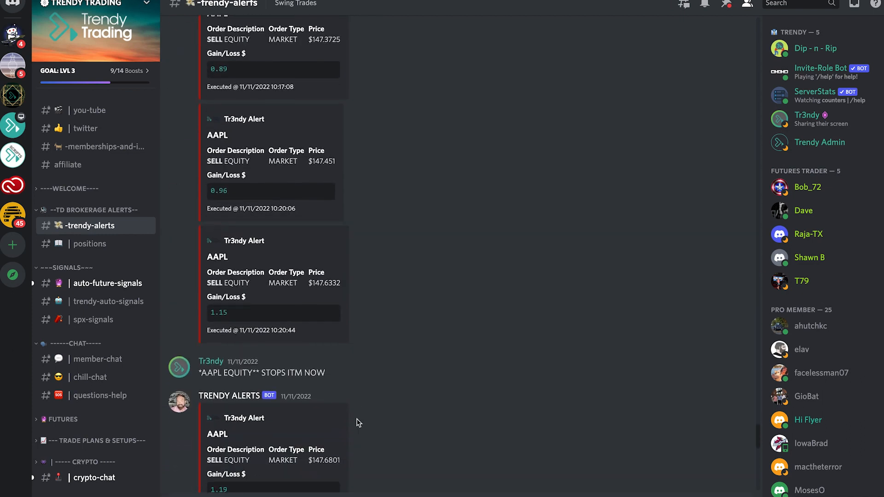
scroll(down, 3)
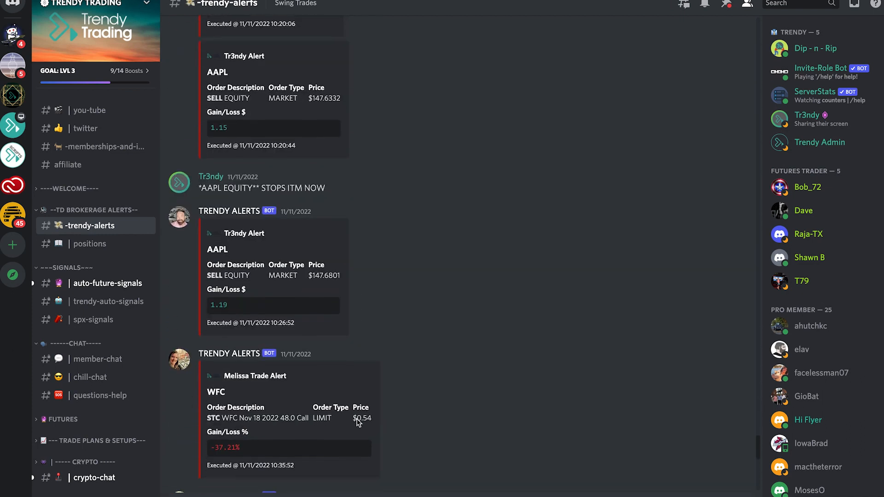
scroll(down, 3)
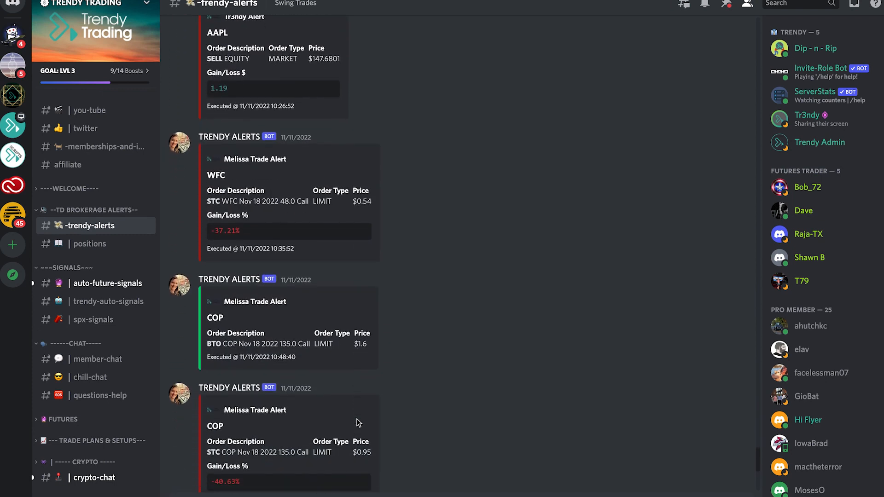
scroll(down, 3)
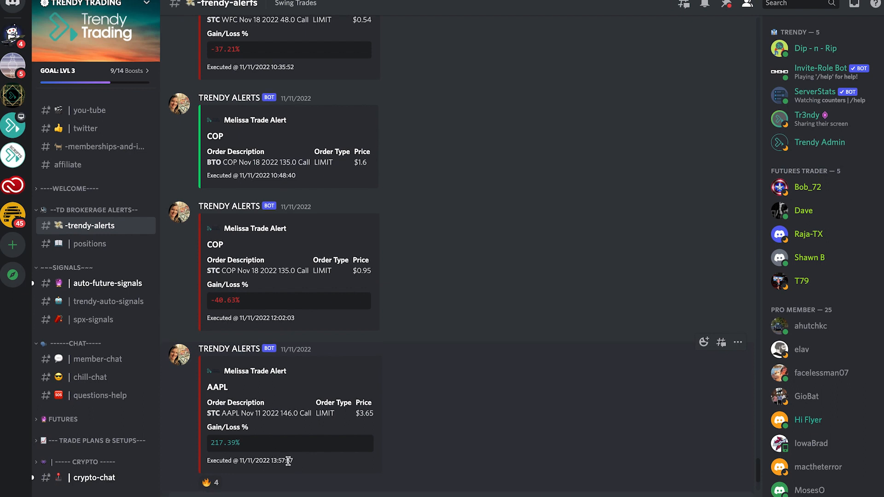
mouse_move(220, 421)
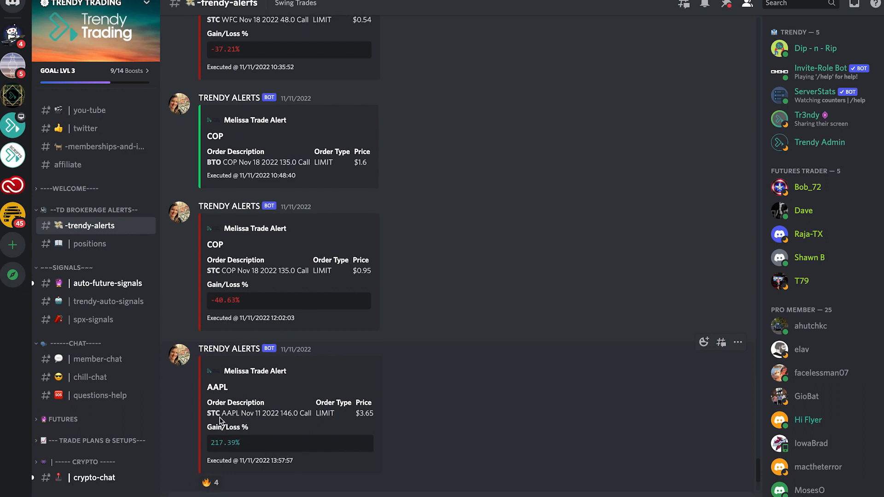
mouse_move(193, 393)
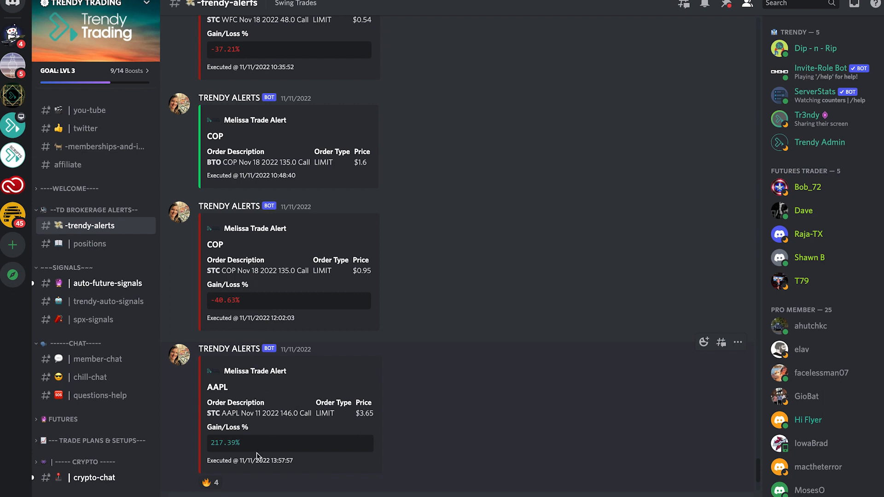
mouse_move(271, 147)
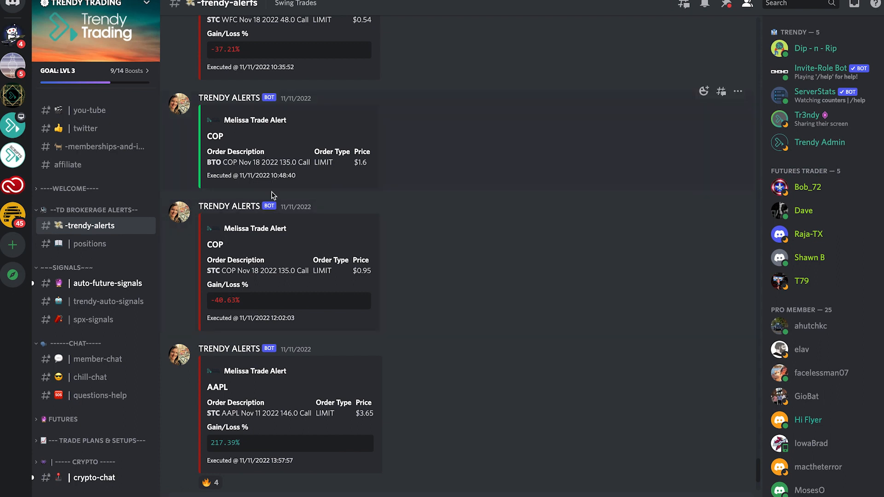
mouse_move(207, 161)
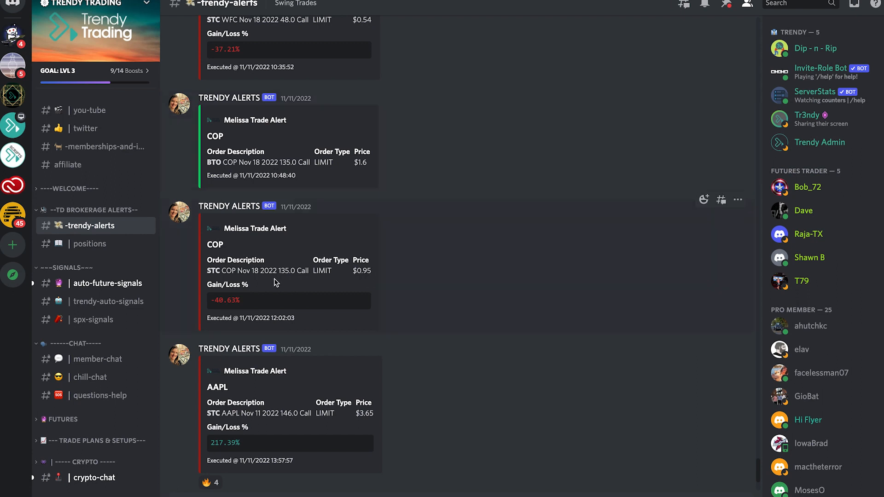
mouse_move(276, 320)
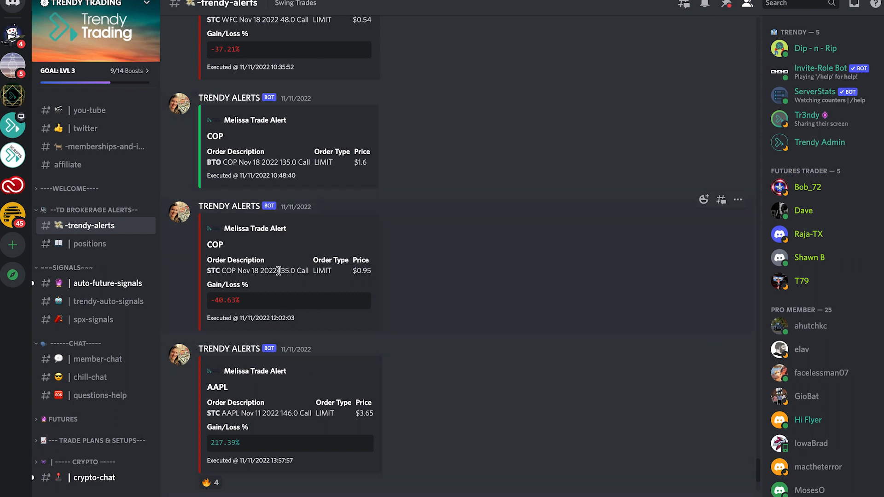
scroll(down, 3)
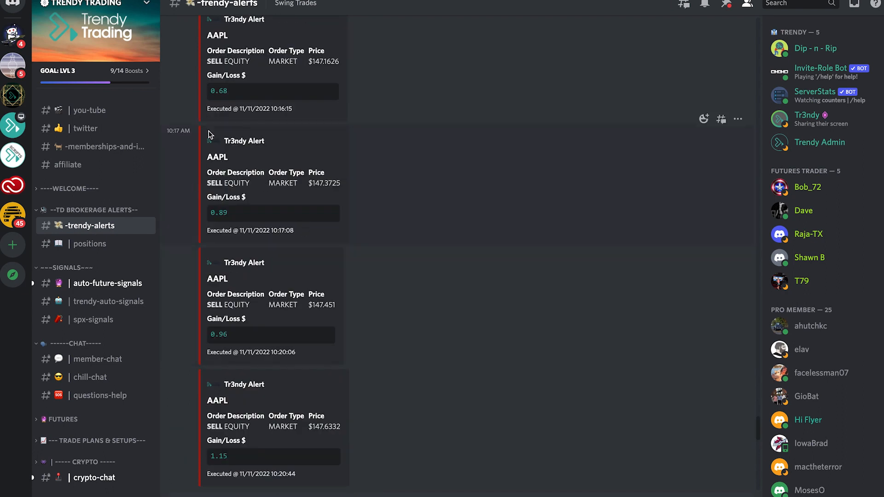
mouse_move(207, 187)
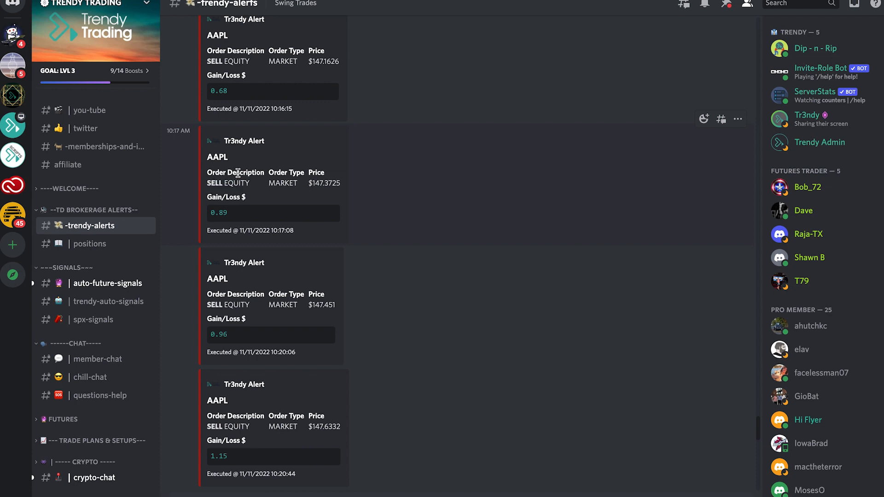
double_click(234, 183)
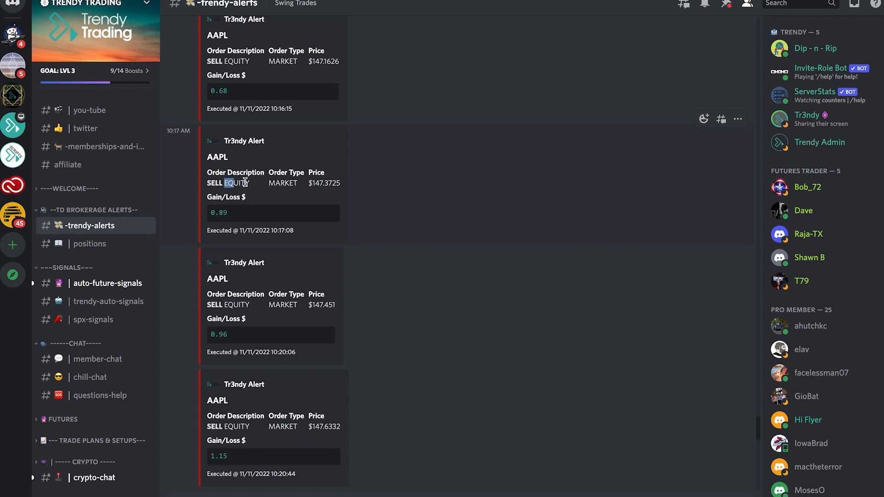
scroll(down, 3)
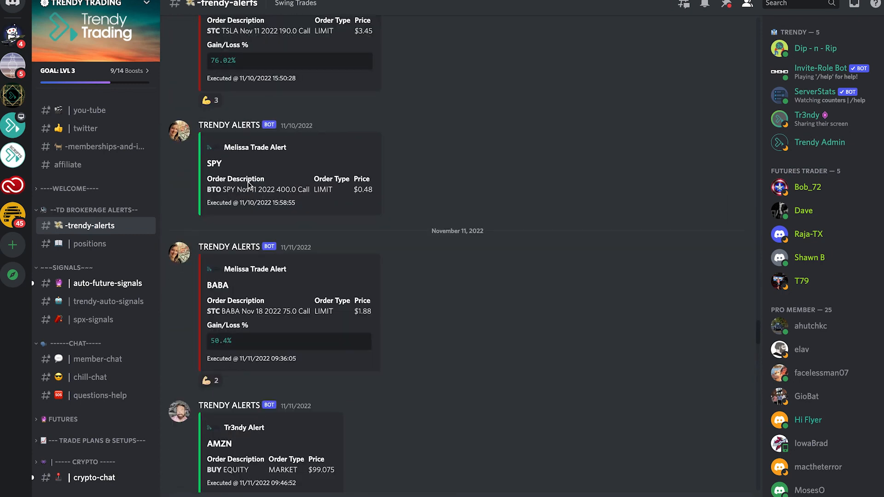
Step: Scroll through -trendy-alerts to the November 10 META sell, SPY put butterfly and AMZN trim alerts
scroll(down, 3)
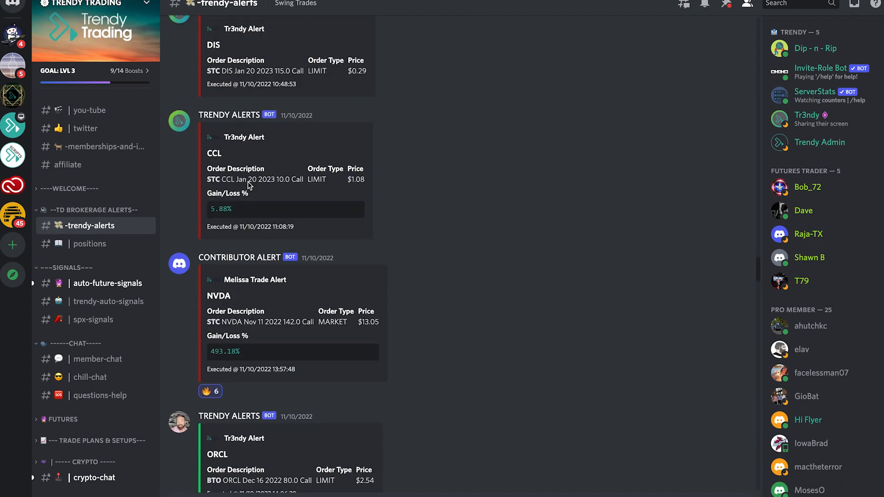
scroll(down, 3)
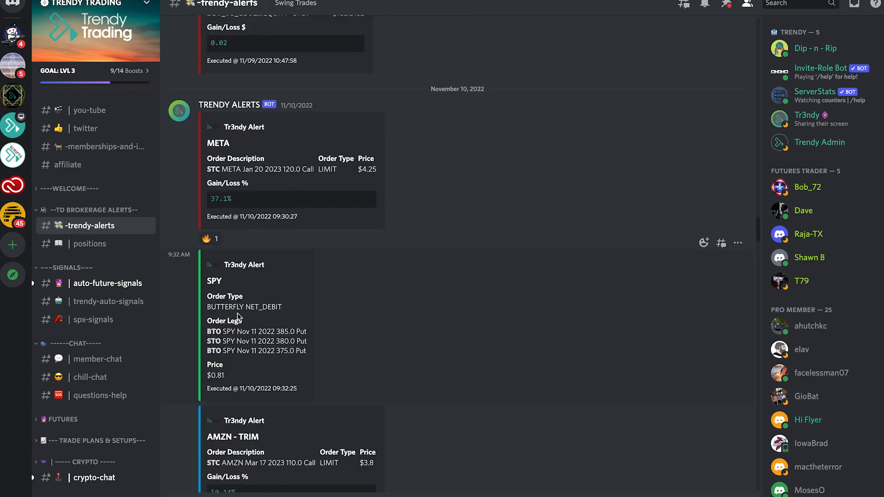
scroll(down, 3)
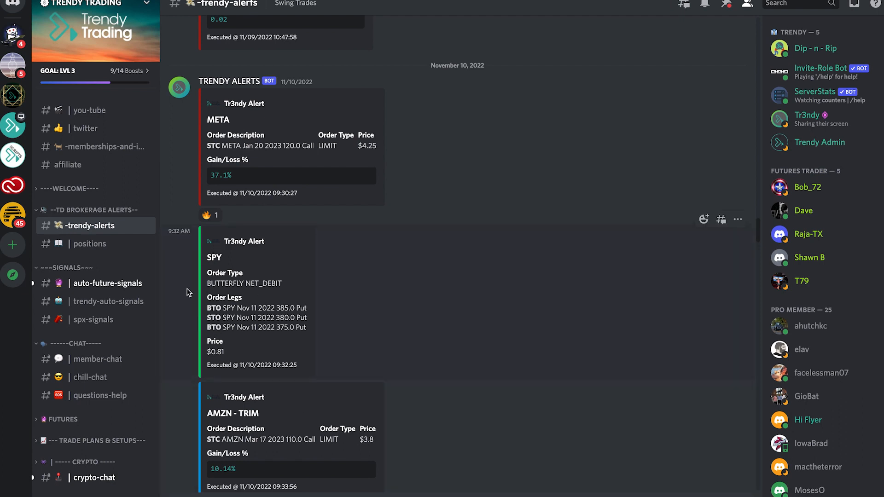
mouse_move(222, 293)
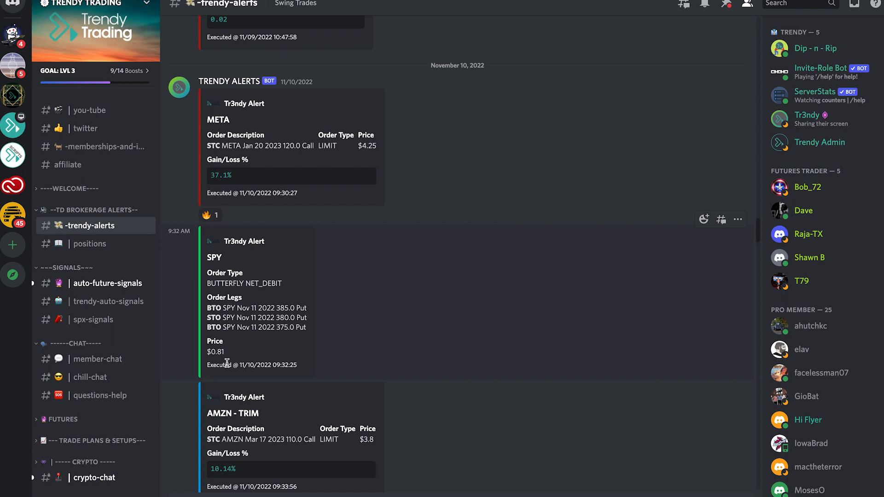
mouse_move(195, 284)
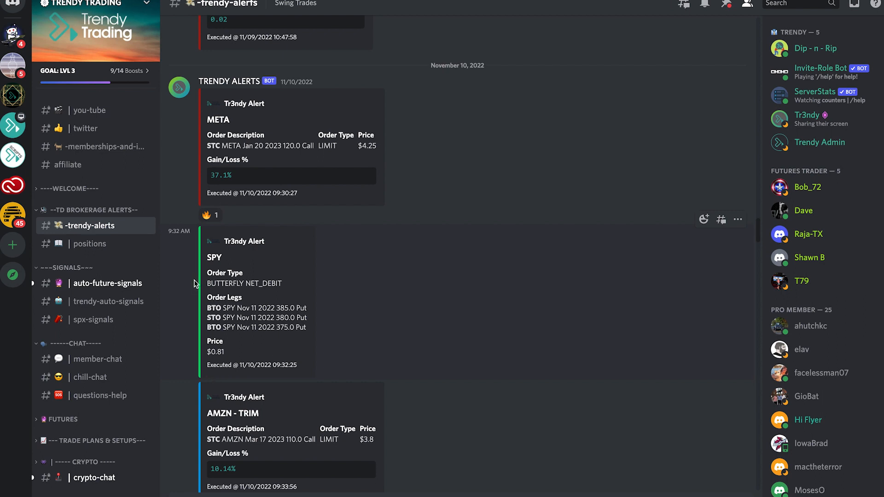
scroll(down, 3)
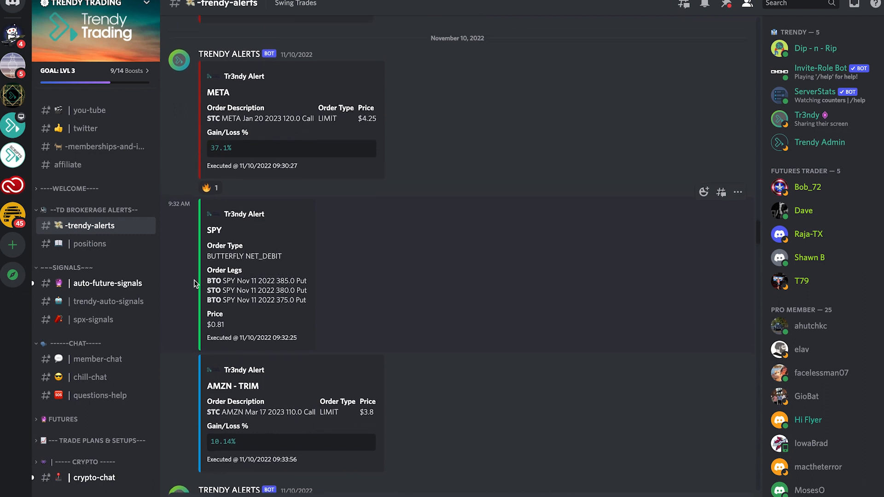
mouse_move(176, 316)
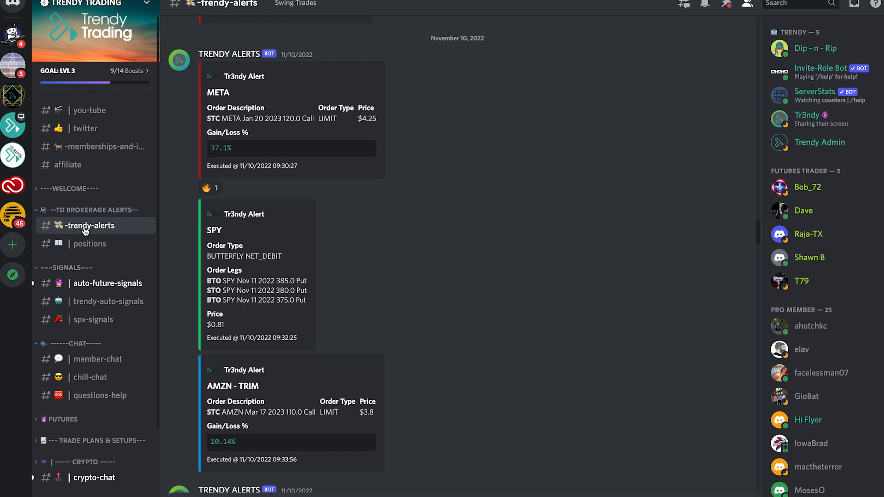
mouse_move(134, 495)
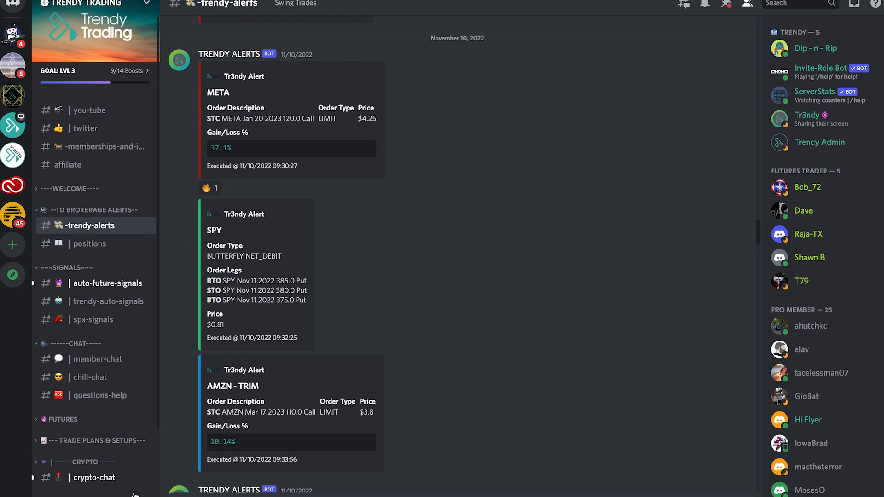
mouse_move(148, 492)
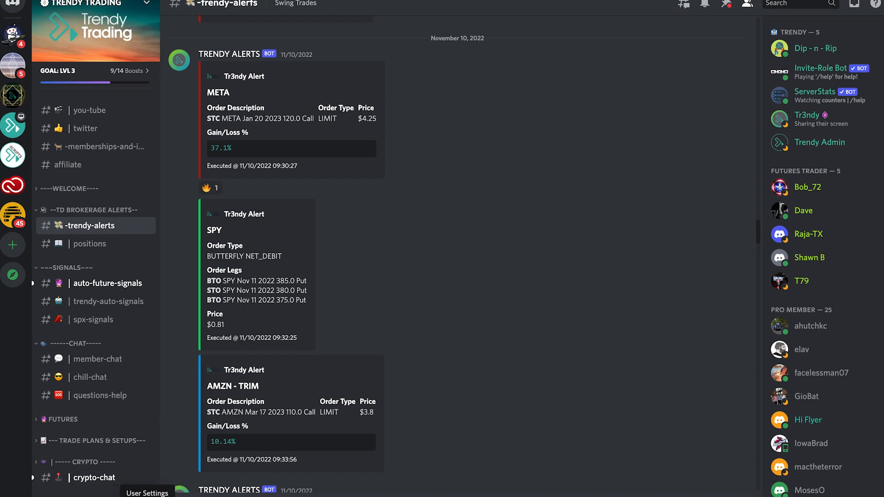
Step: Open User Settings and go to the Notifications page under App Settings
click(146, 494)
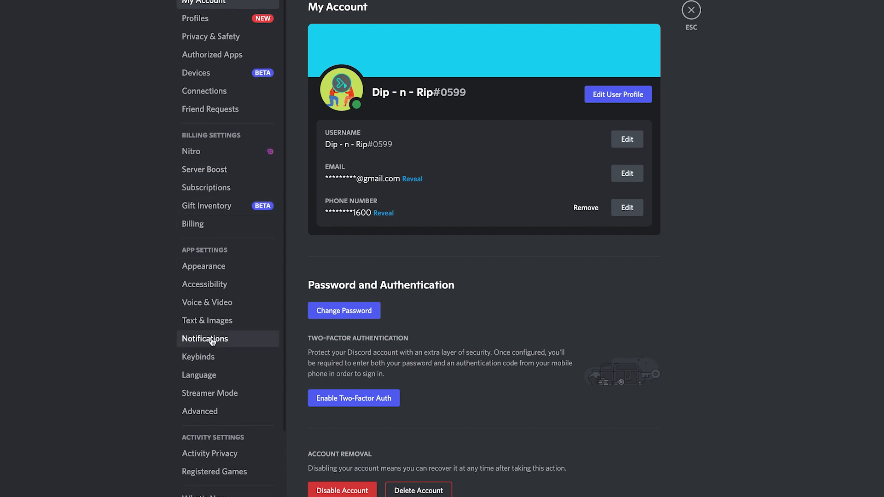
click(205, 338)
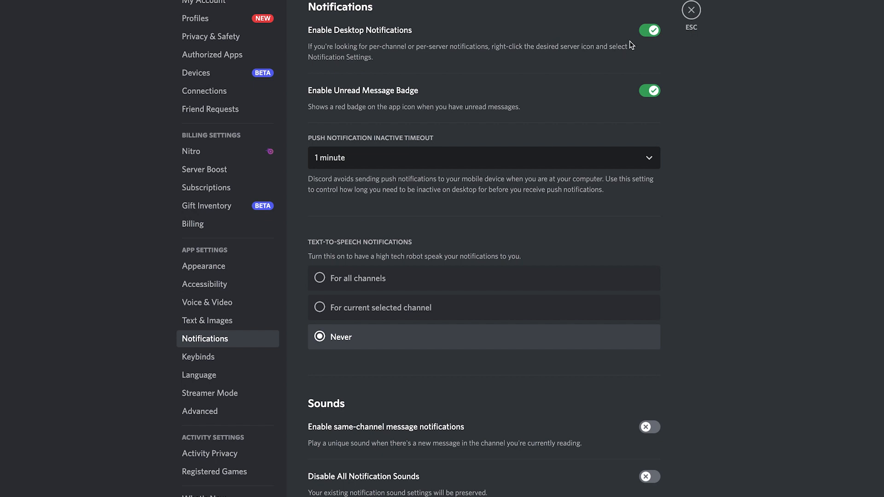
mouse_move(725, 202)
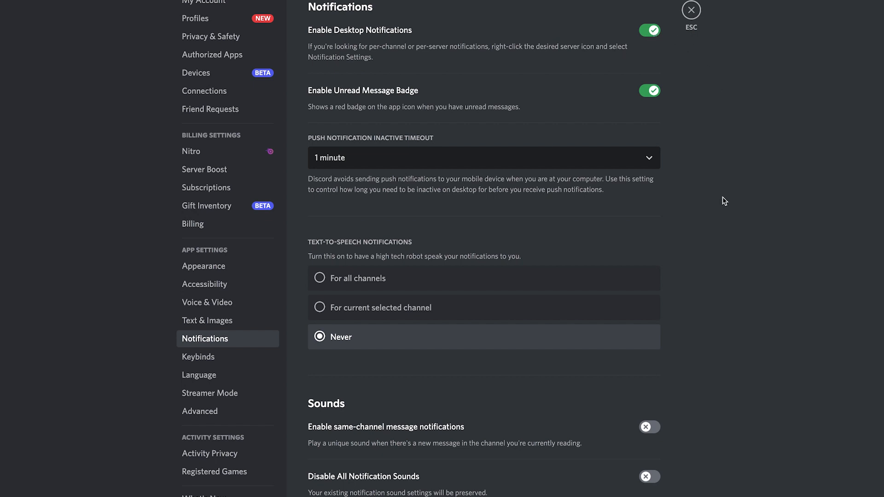
mouse_move(342, 157)
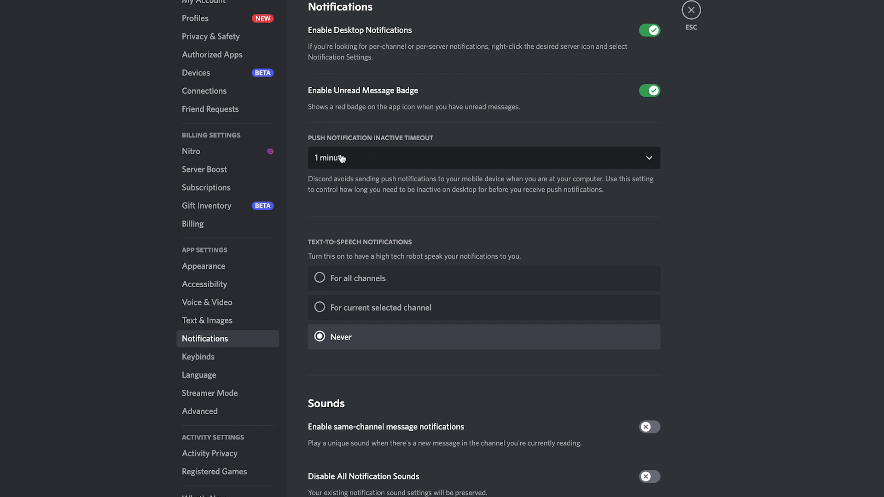
mouse_move(399, 140)
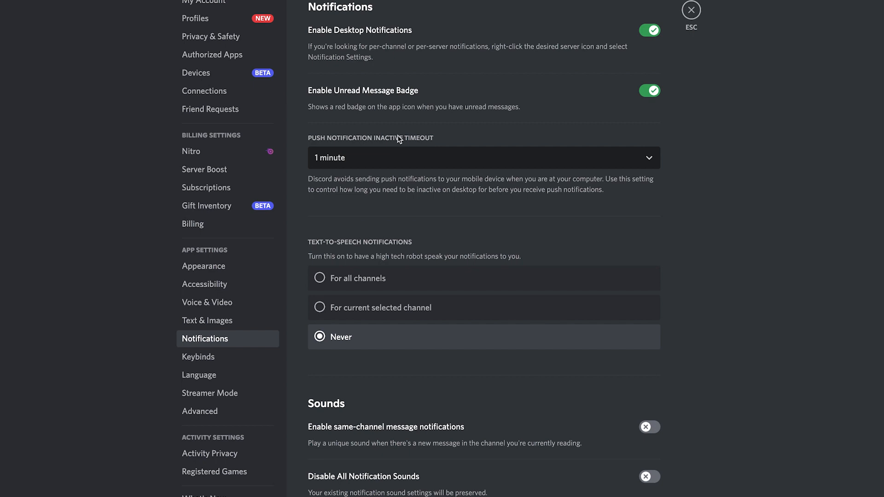
mouse_move(426, 164)
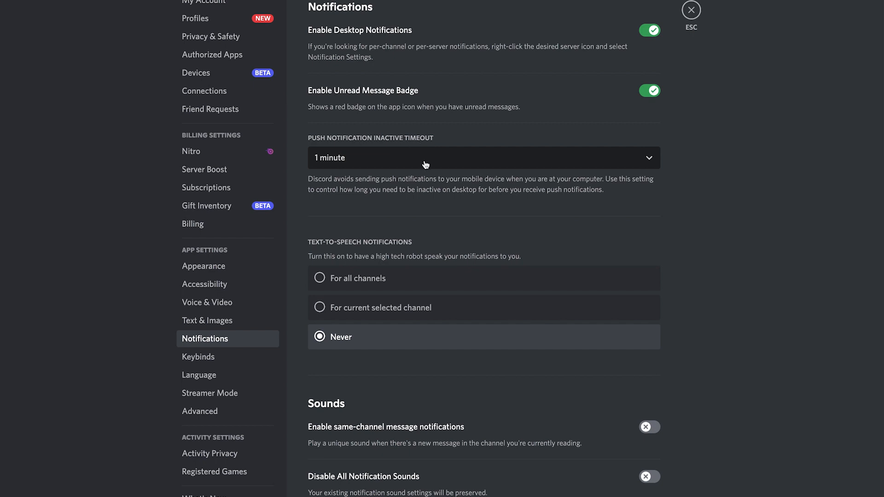
mouse_move(392, 155)
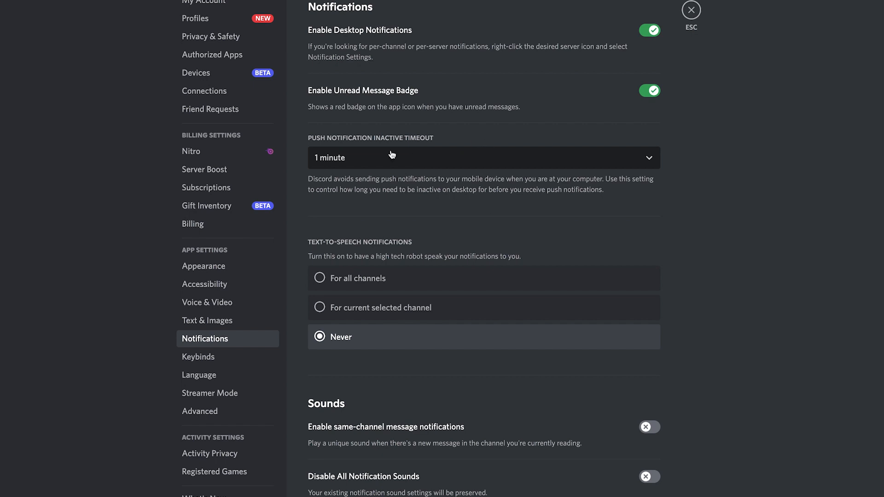
mouse_move(372, 167)
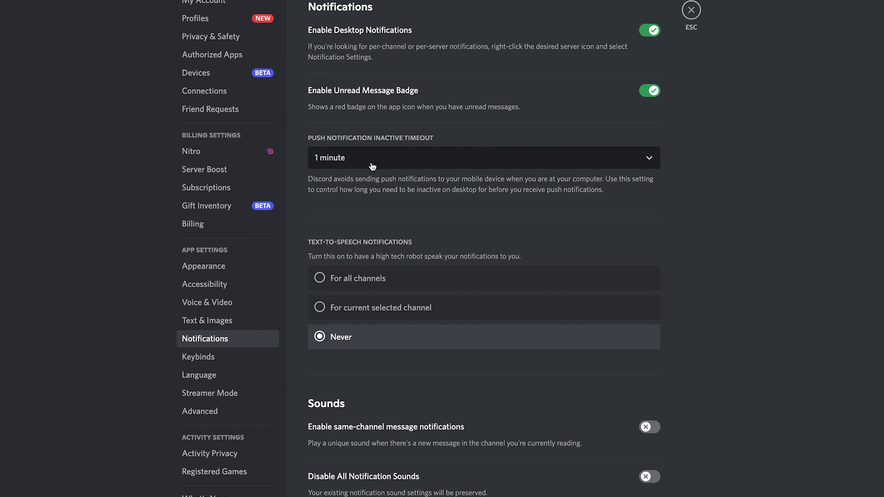
mouse_move(408, 194)
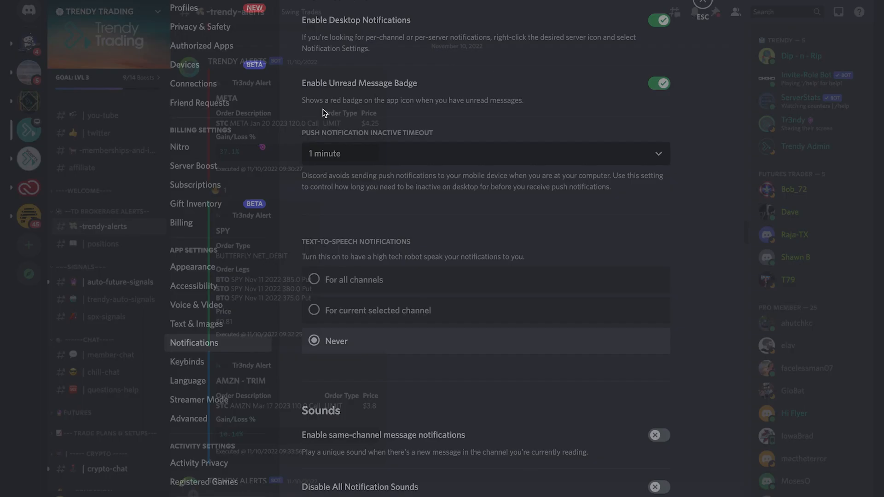
Step: Close the settings screen to return to the -trendy-alerts channel
click(702, 11)
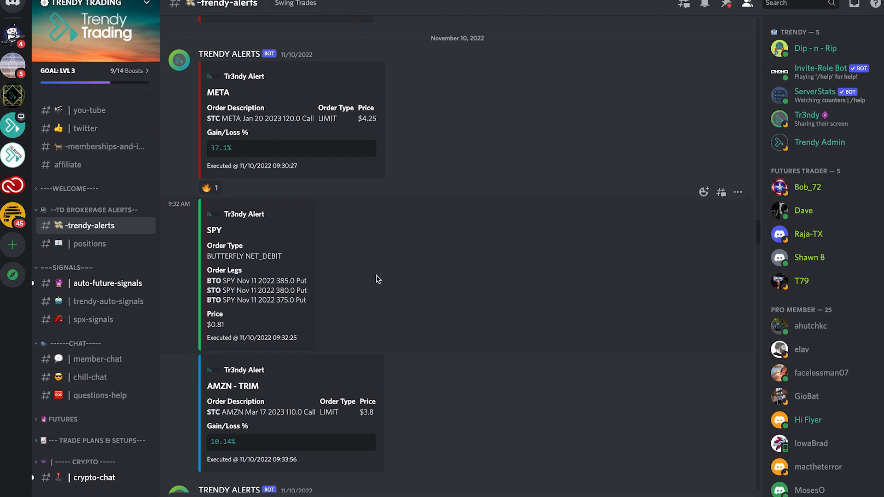
mouse_move(90, 243)
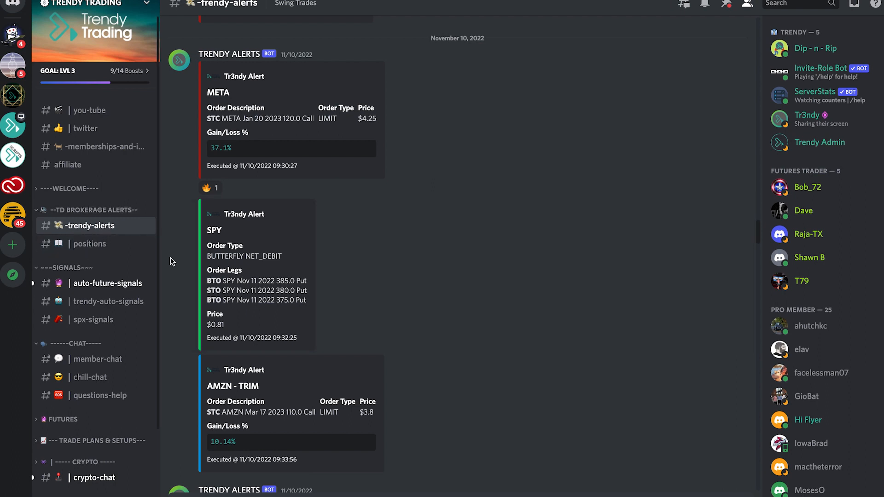
Step: Set -trendy-alerts notification settings to All Messages from its context menu
right_click(87, 226)
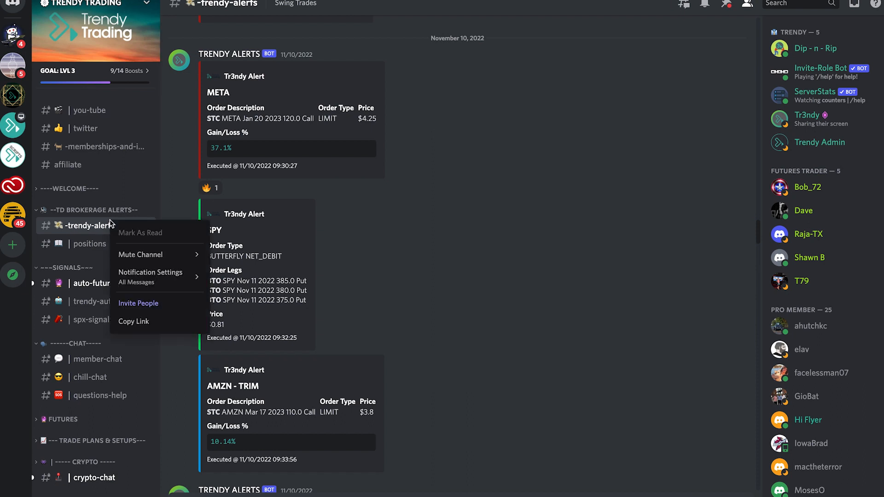
mouse_move(160, 276)
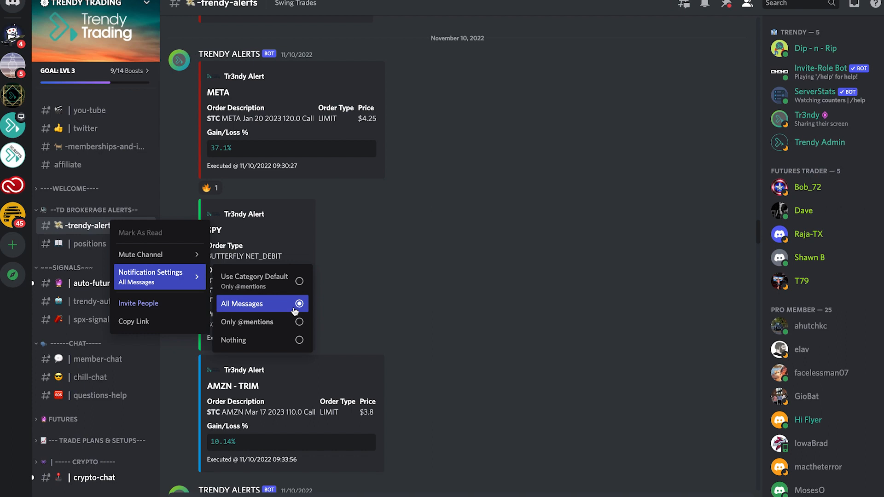
mouse_move(247, 322)
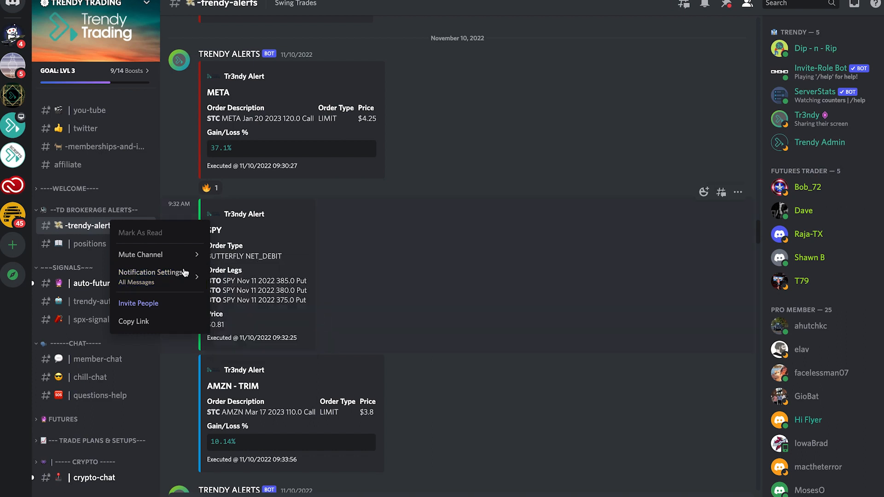
mouse_move(150, 276)
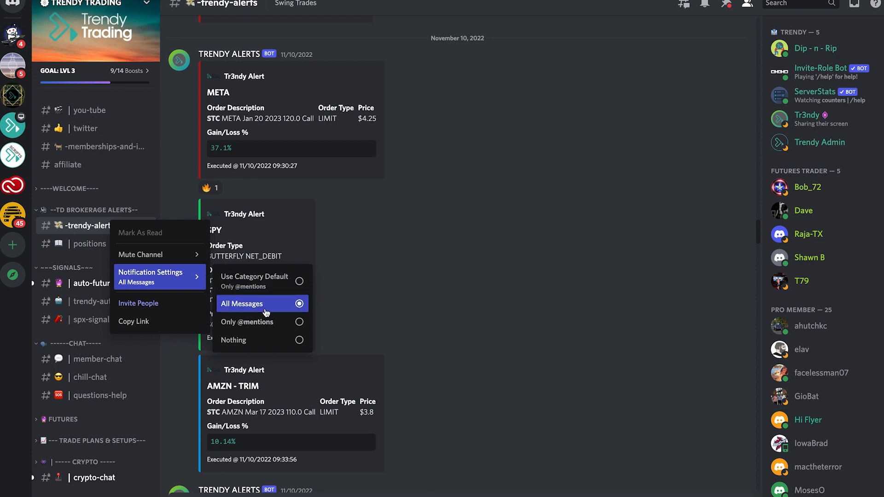
click(124, 264)
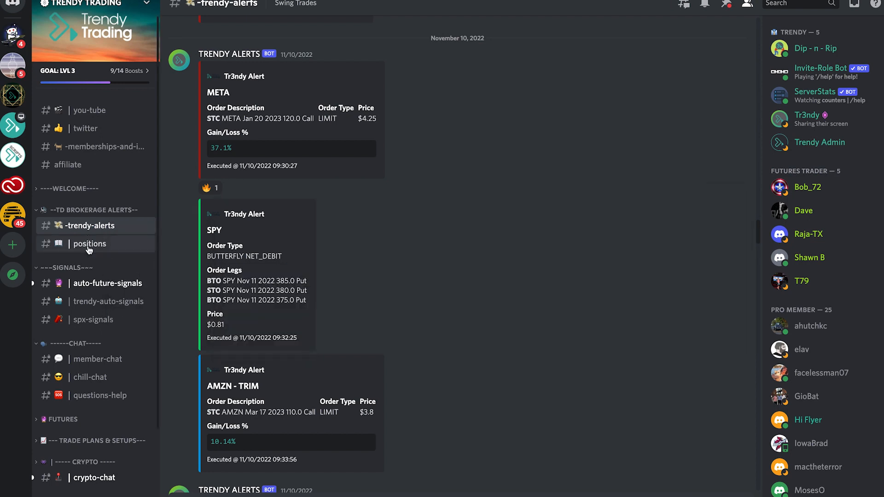
Step: Open #positions and scroll through the Regular and Small account position reports
click(89, 244)
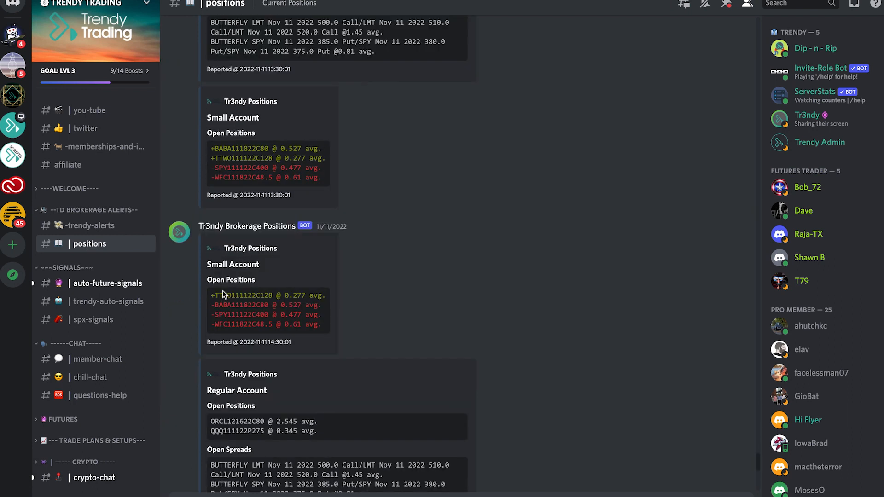
scroll(down, 3)
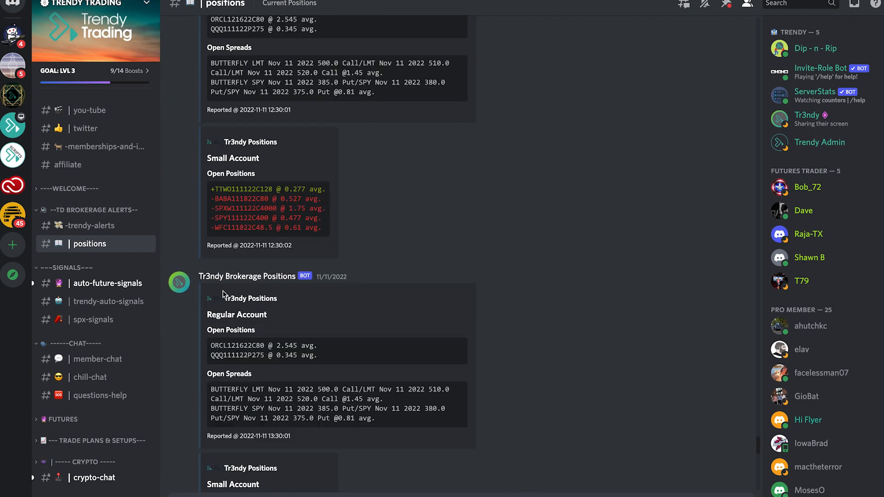
scroll(down, 3)
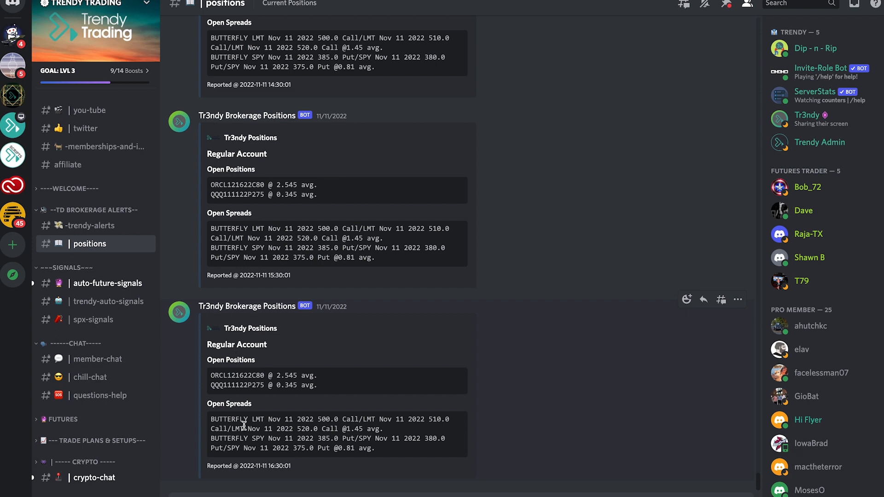
mouse_move(276, 419)
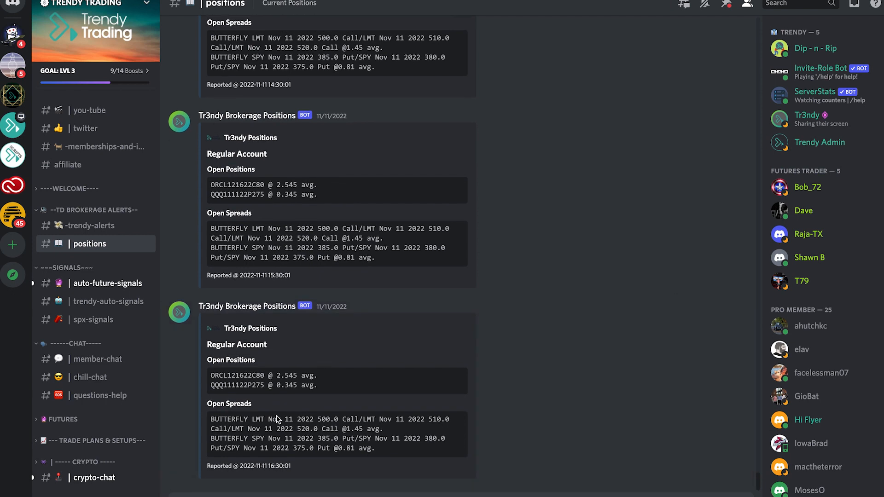
mouse_move(485, 478)
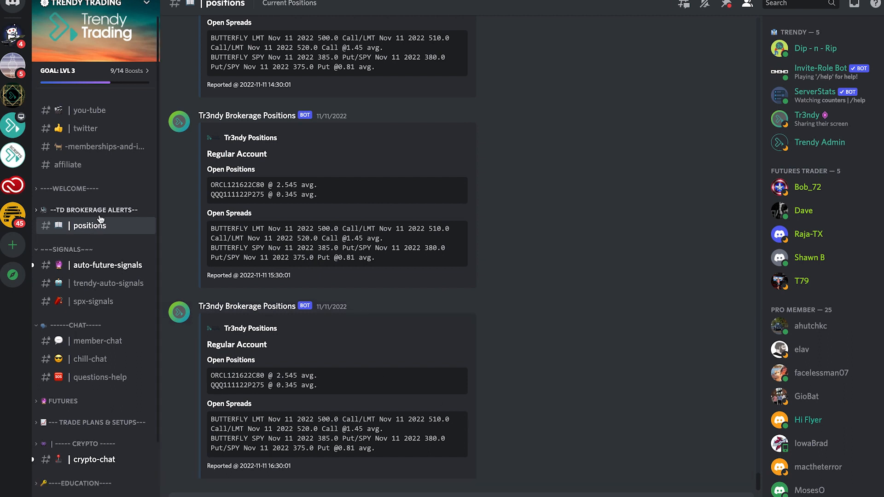
mouse_move(107, 265)
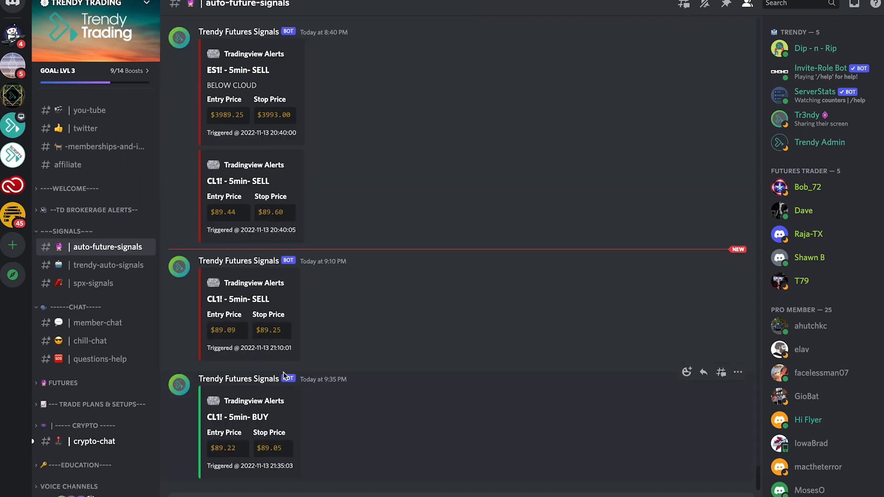
mouse_move(127, 393)
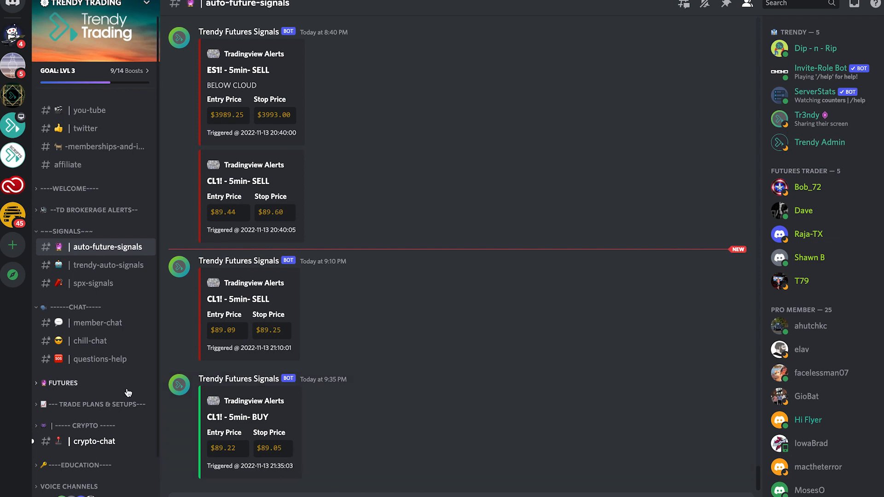
mouse_move(221, 322)
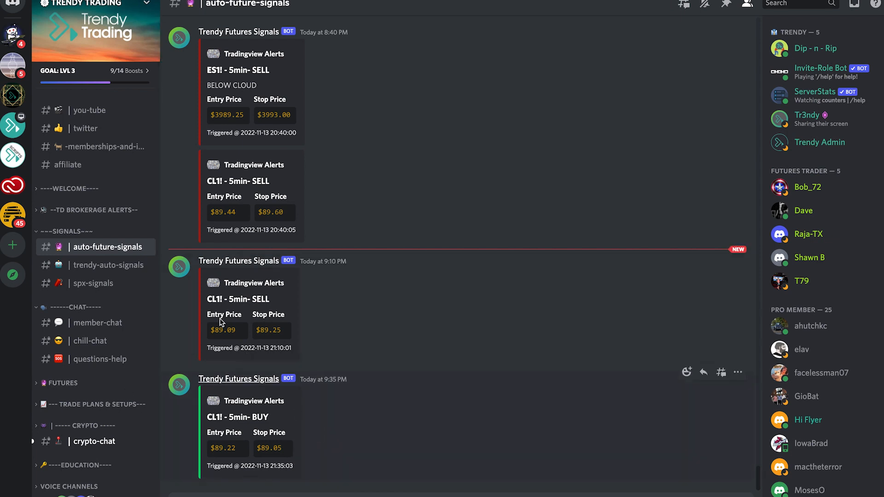
mouse_move(274, 199)
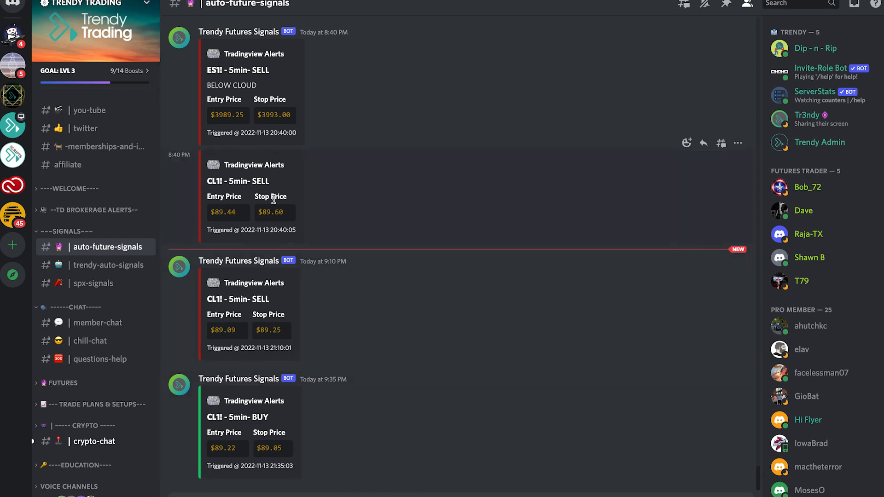
mouse_move(363, 215)
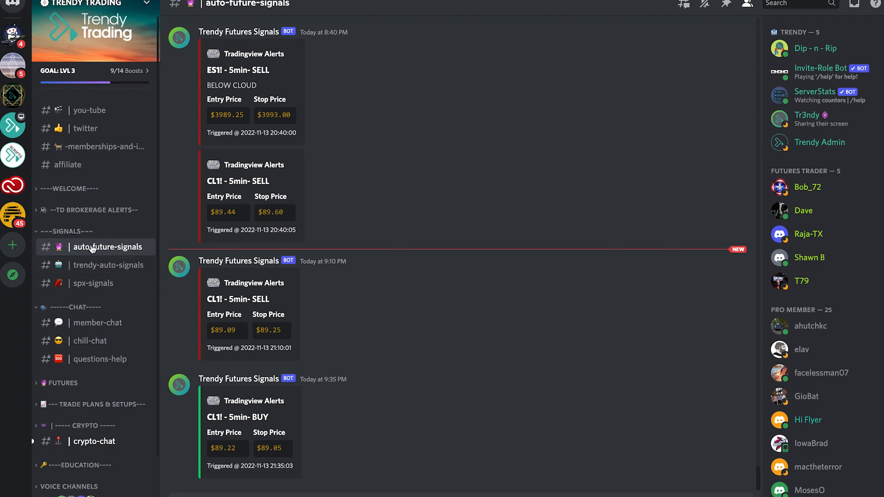
click(109, 265)
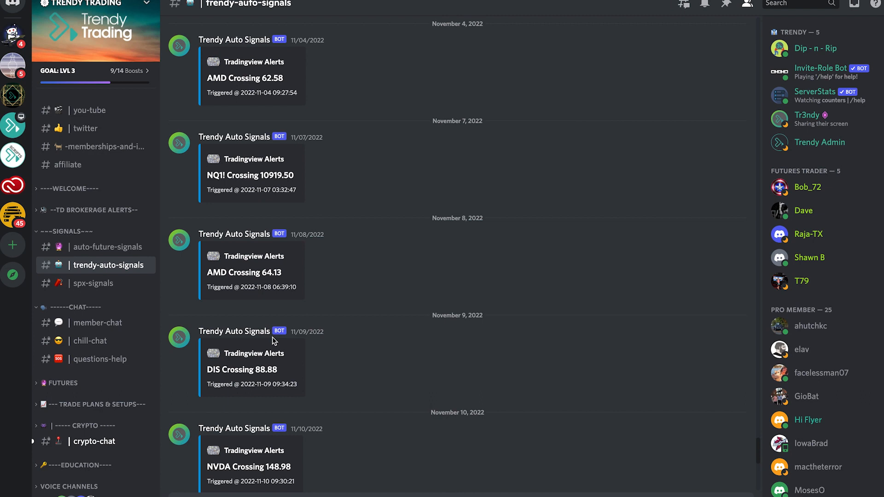
scroll(down, 3)
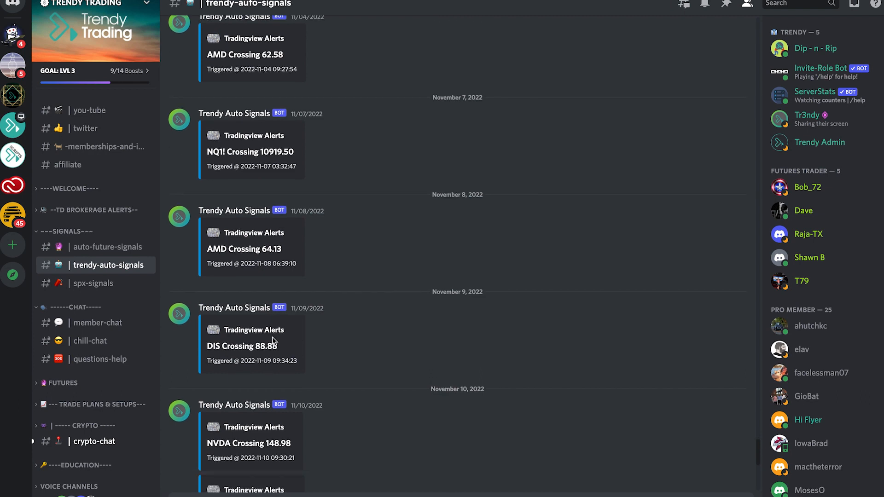
double_click(212, 347)
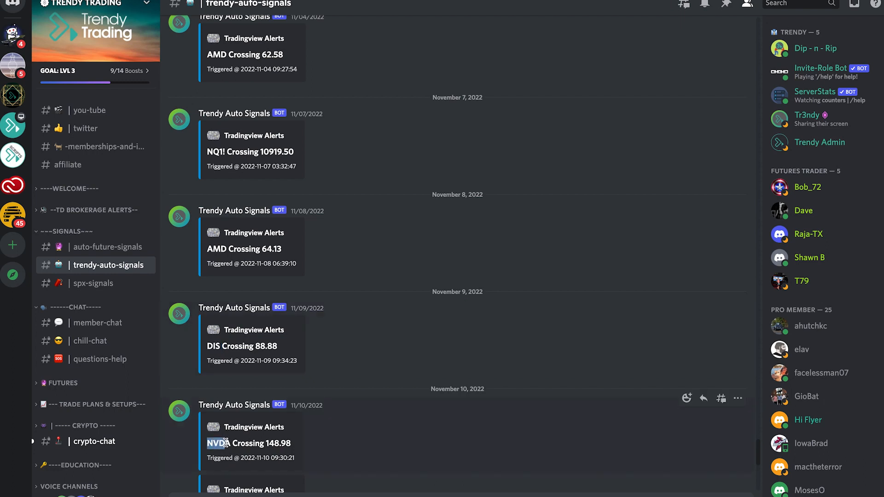
scroll(down, 3)
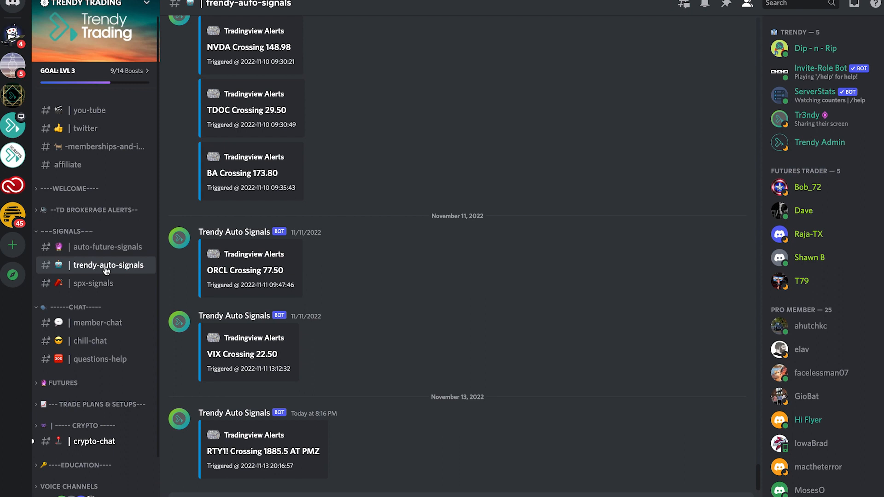
right_click(109, 265)
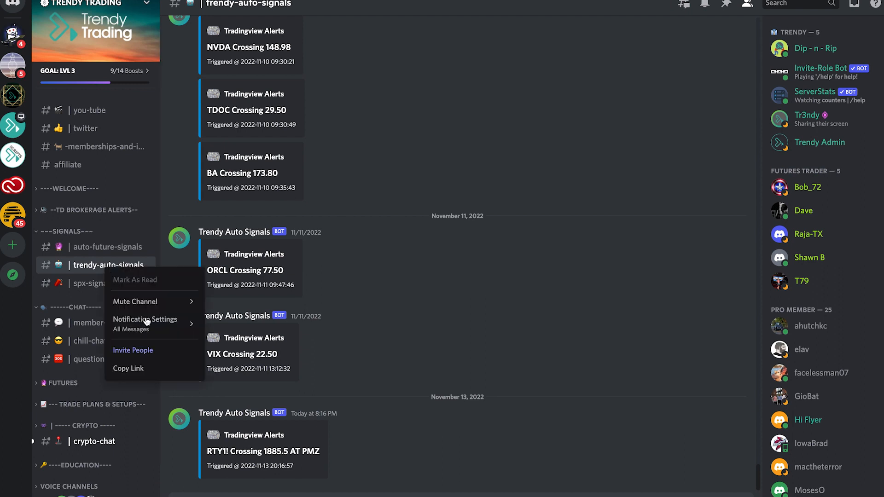
mouse_move(145, 319)
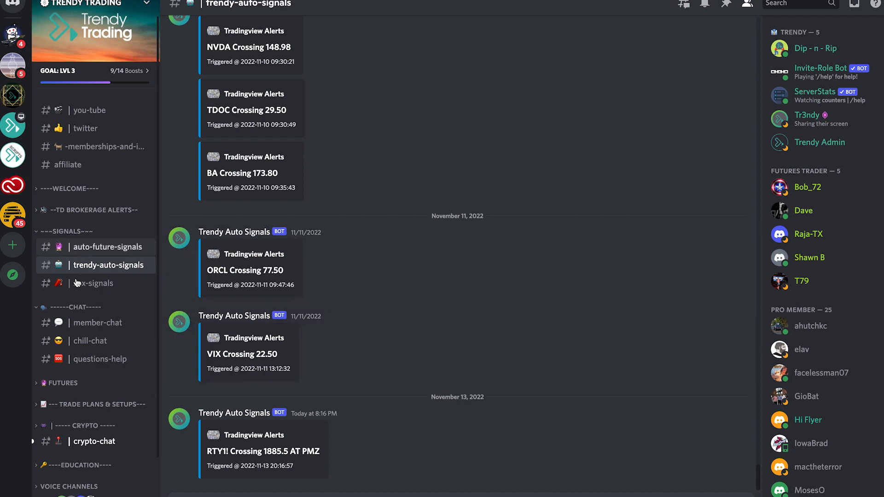
Step: Open #spx-signals and scroll its SPX 5-minute buy and sell alerts
click(93, 283)
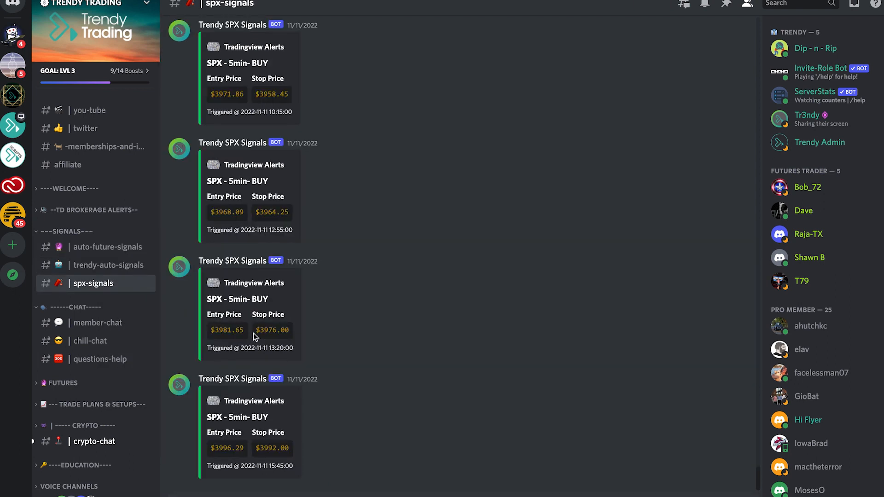
mouse_move(271, 141)
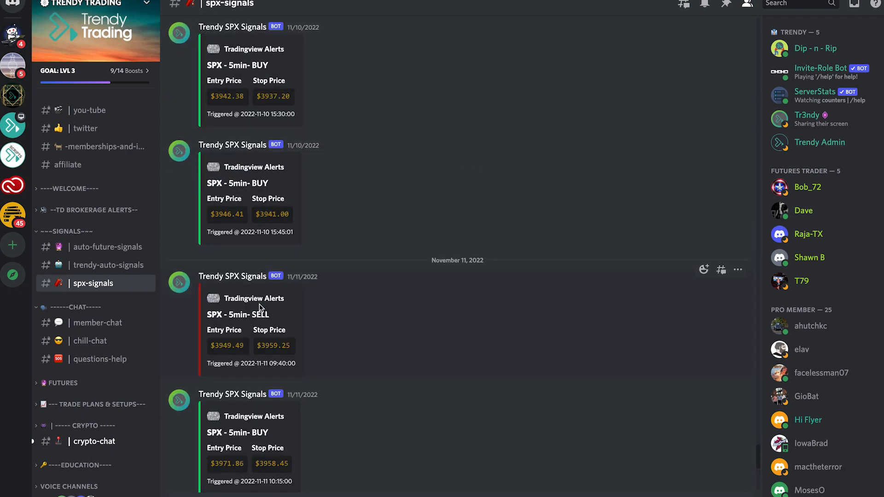
scroll(down, 3)
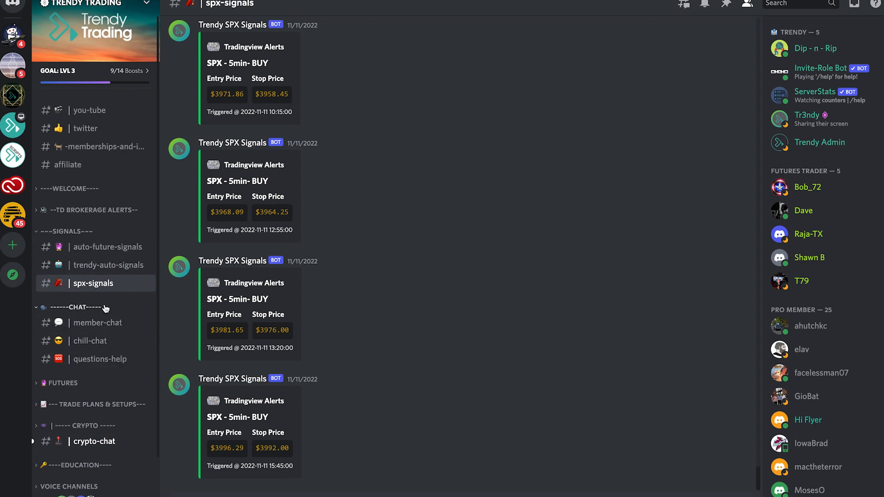
mouse_move(46, 235)
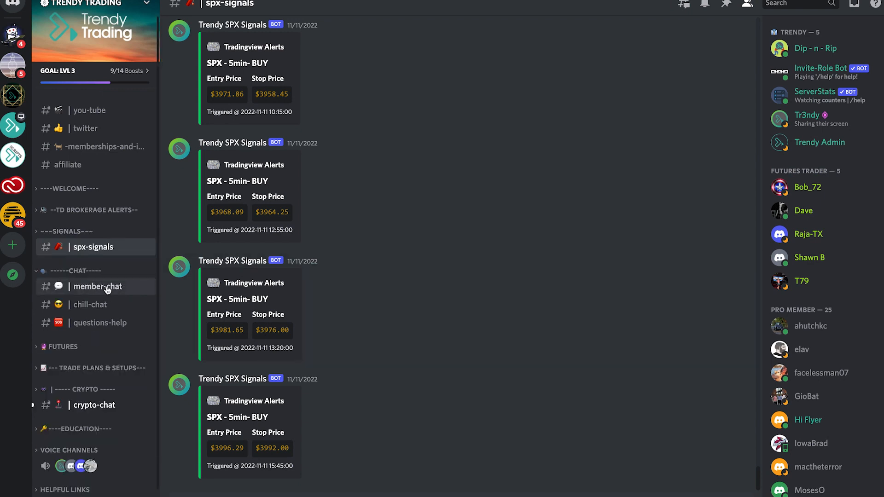
Step: Show the member-chat channel scrolled down to the MEE6 welcome tips post for newcomers
click(96, 287)
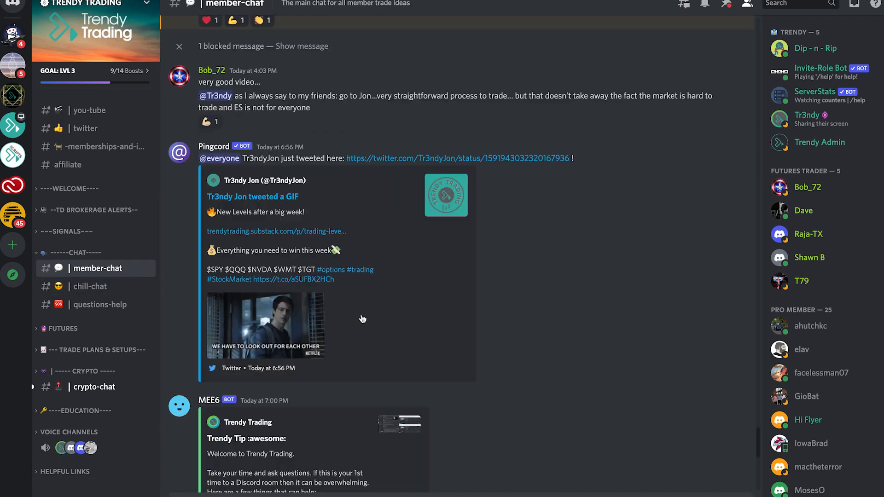
scroll(down, 3)
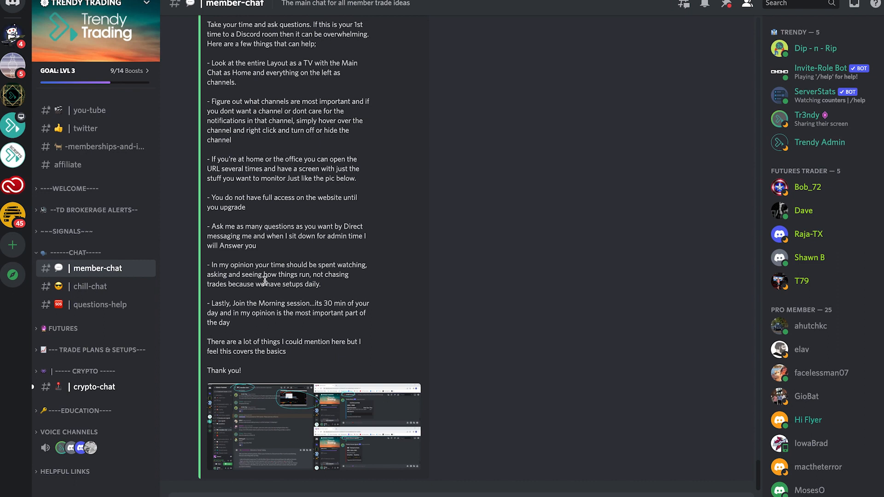
mouse_move(441, 350)
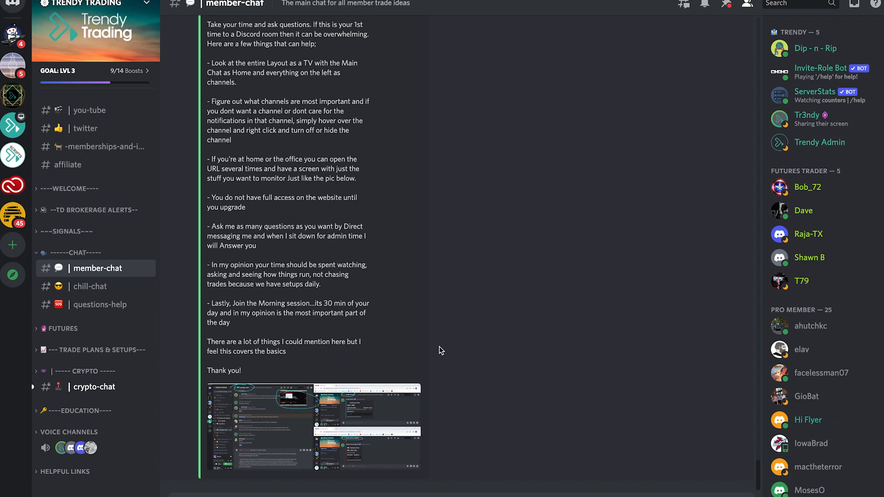
mouse_move(437, 352)
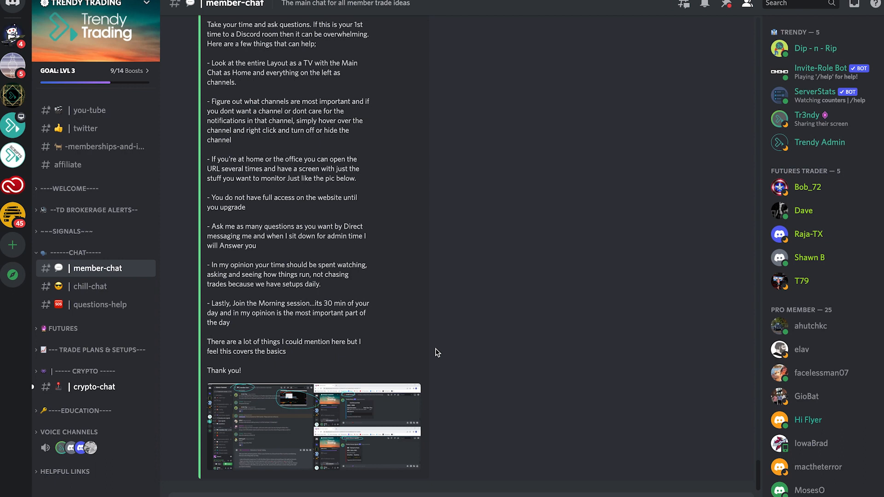
mouse_move(436, 351)
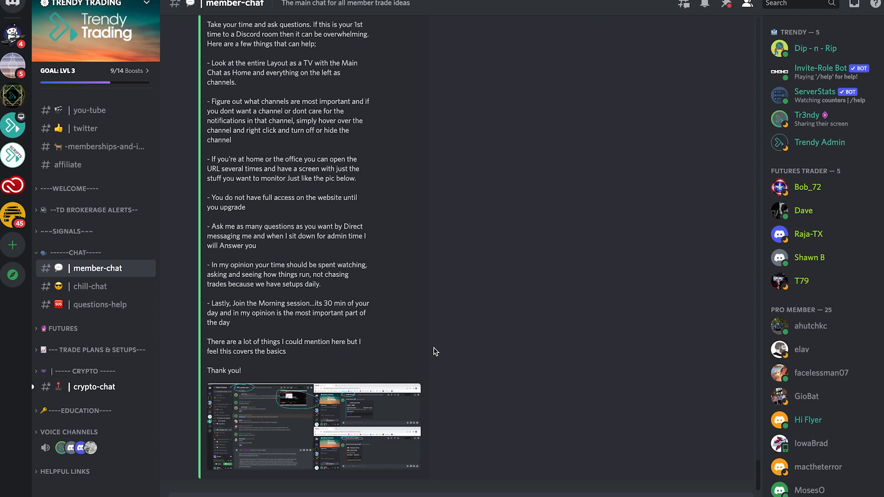
mouse_move(174, 302)
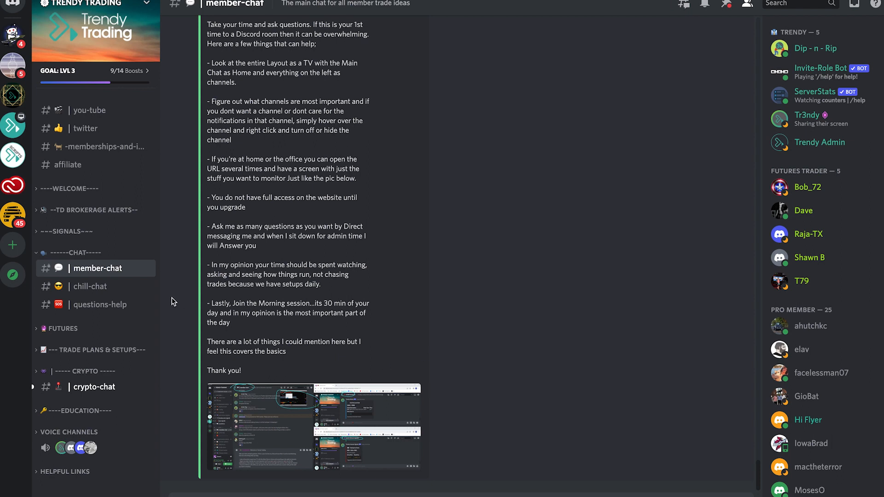
mouse_move(90, 286)
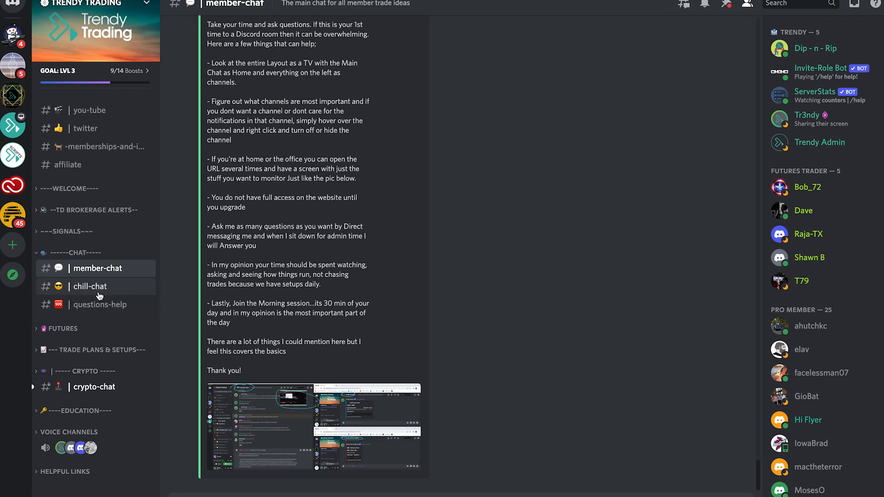
Step: Show chill-chat and browse members' photos of sunsets, food and a night out in NYC
click(90, 286)
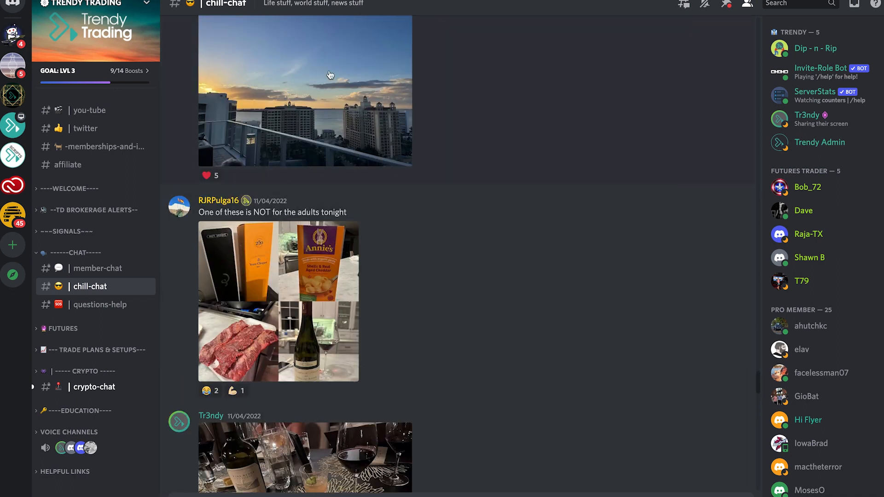
scroll(down, 3)
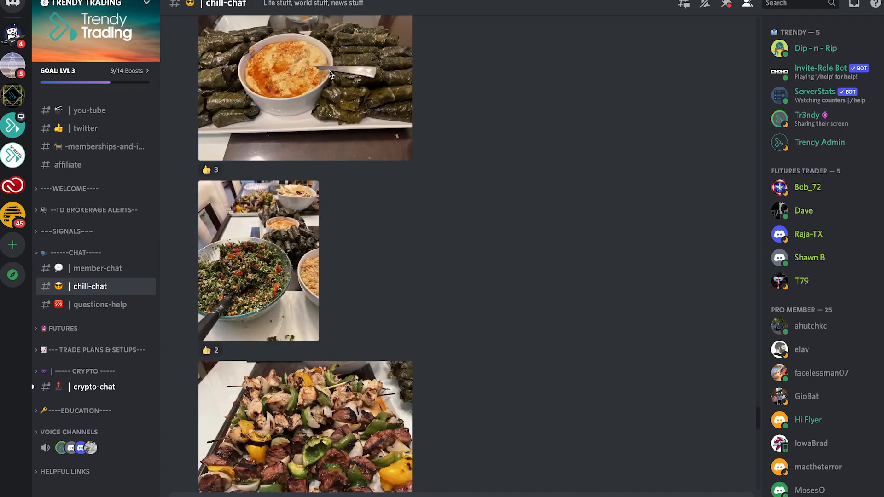
scroll(down, 3)
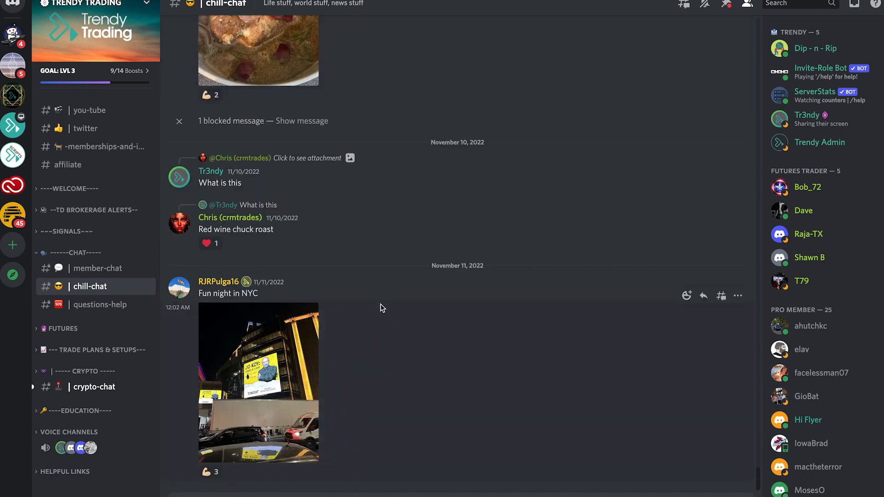
mouse_move(280, 406)
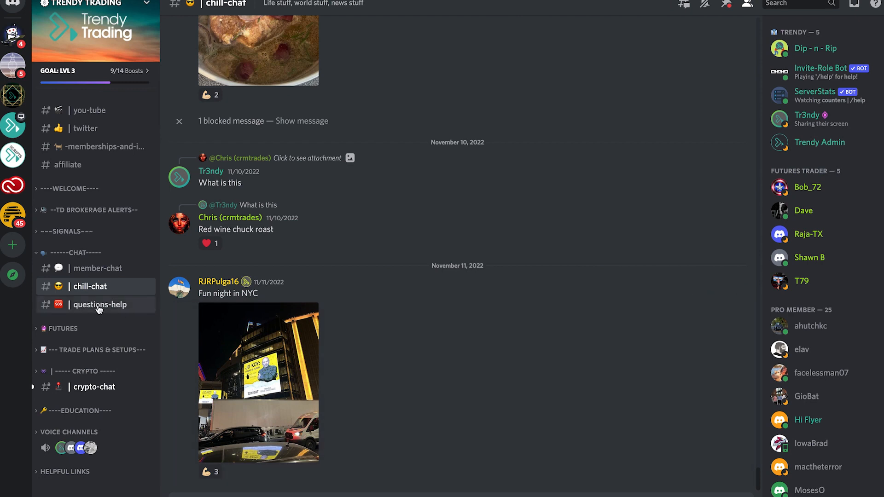
Step: Show the questions-help channel with members' questions on indicators, alerts and signal targets
click(101, 304)
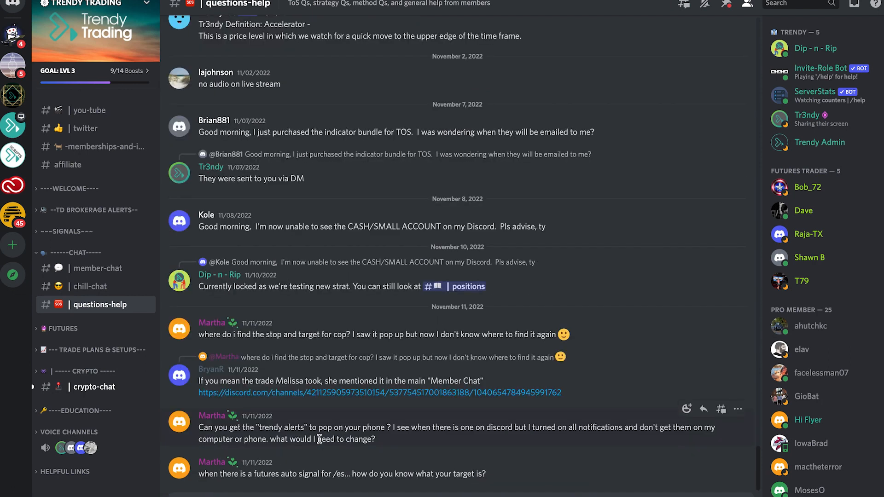
mouse_move(314, 462)
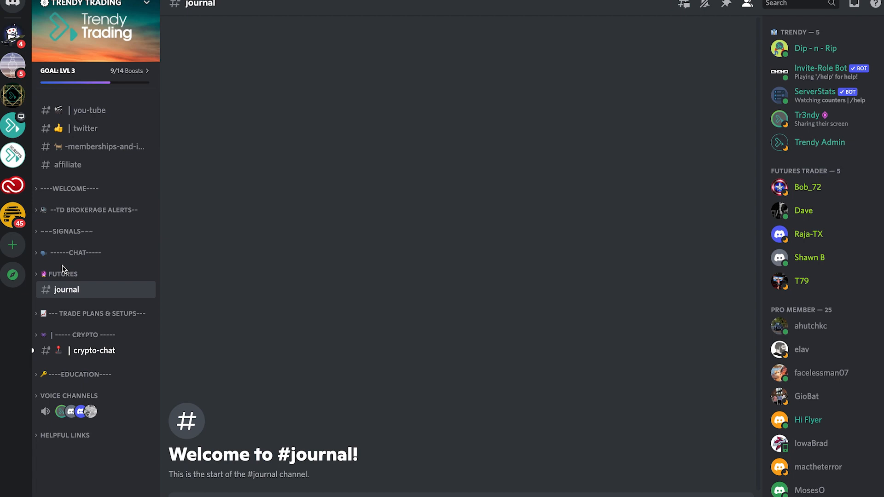
Step: View futures-charts under FUTURES, then collapse it and expand TRADE PLANS & SETUPS
click(63, 274)
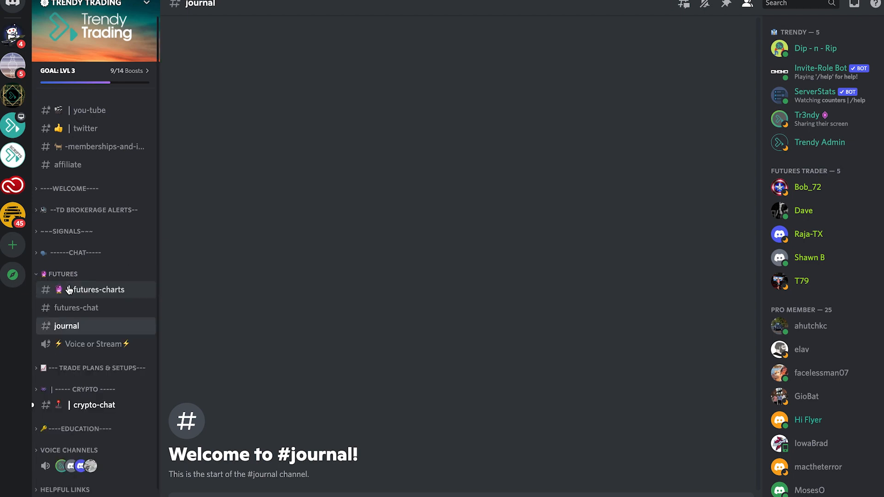
click(99, 290)
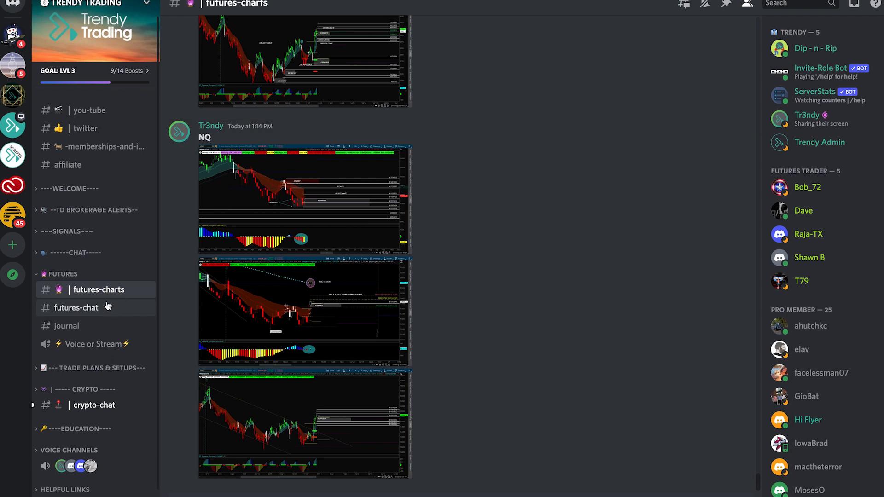
mouse_move(85, 350)
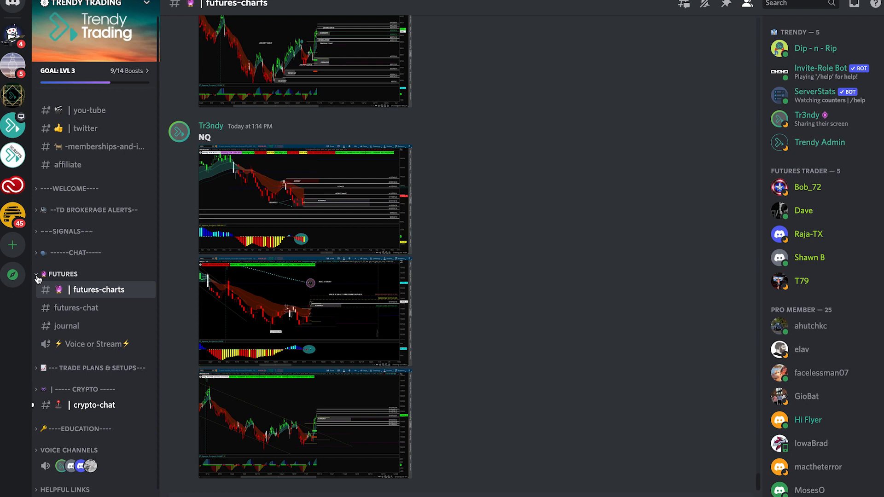
click(76, 307)
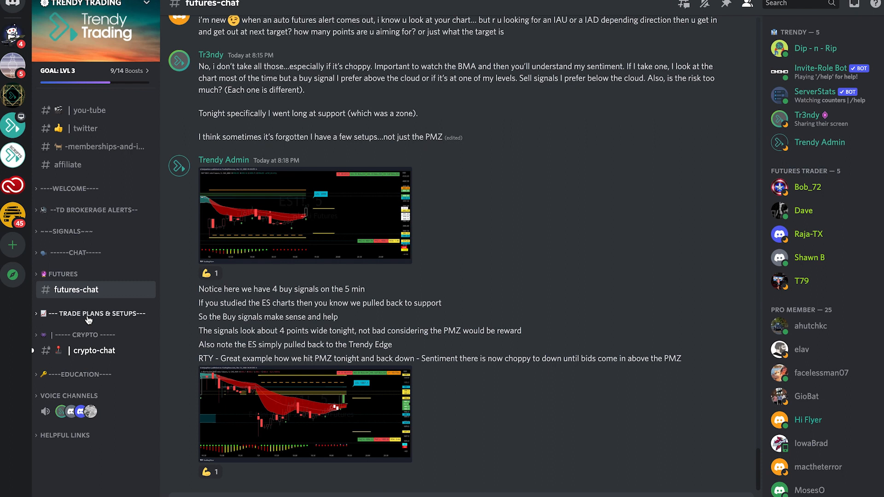
click(93, 314)
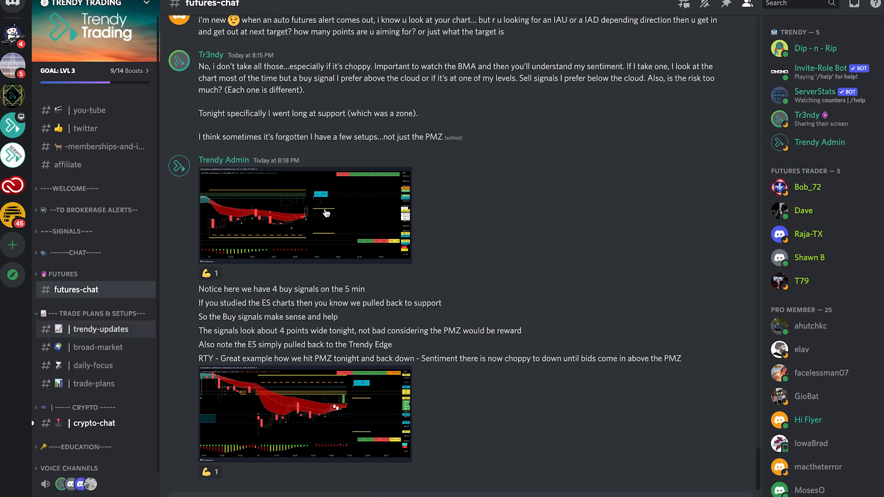
Step: Browse trendy-updates down to the November 10 post, then move to broad-market
click(101, 329)
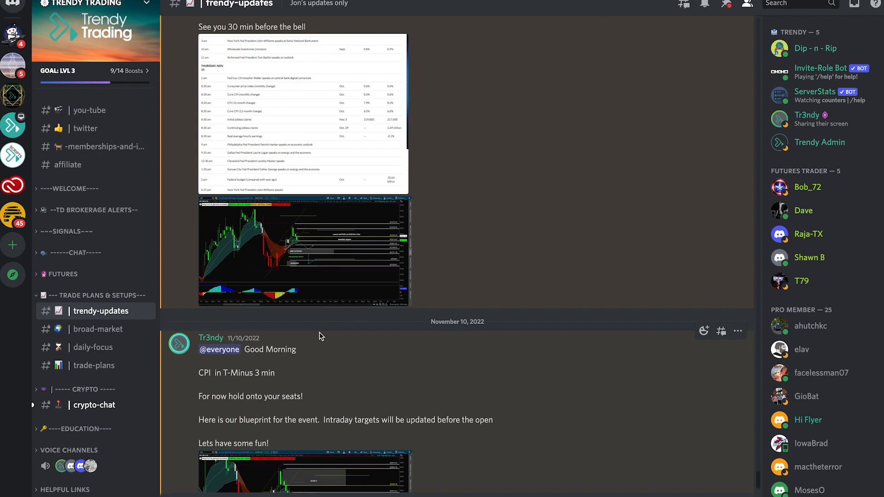
scroll(down, 3)
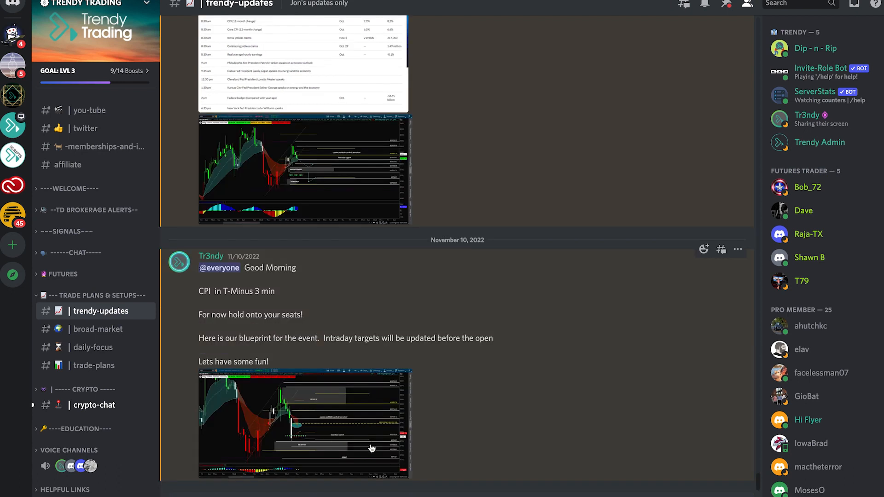
mouse_move(461, 239)
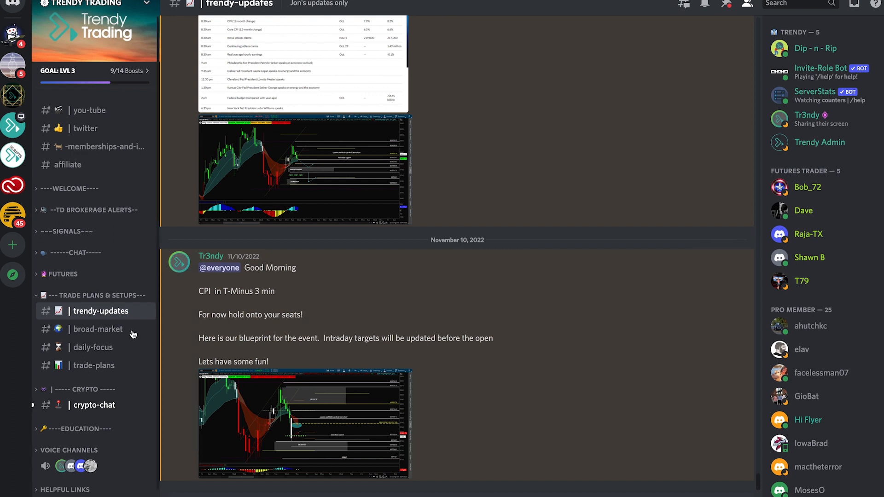
click(97, 329)
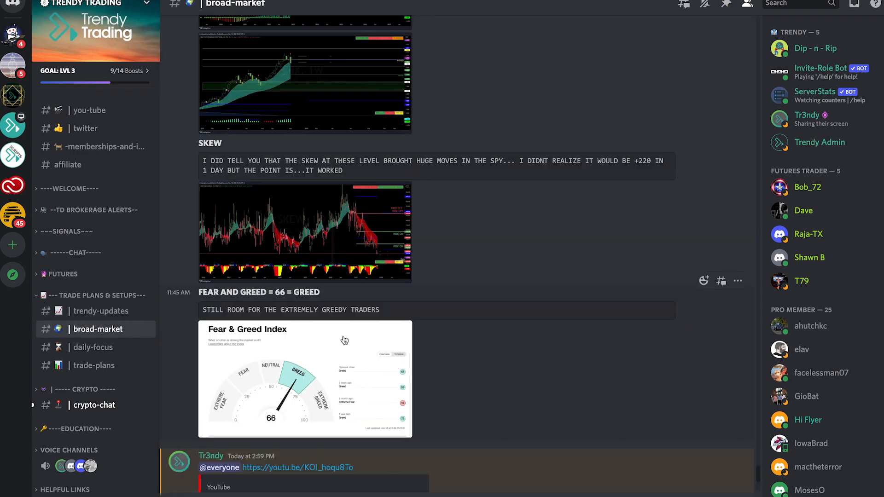
Step: Read through the broad-market SKEW and Fear and Greed posts, then move to daily-focus
scroll(down, 3)
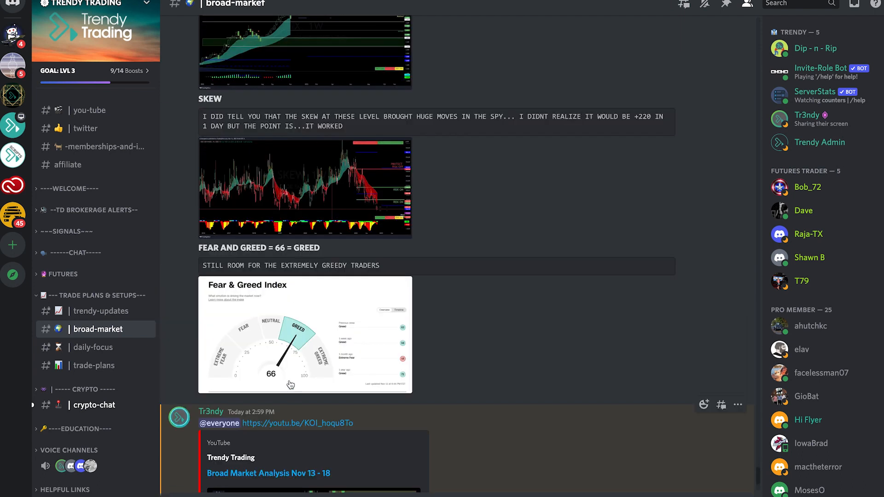
scroll(down, 3)
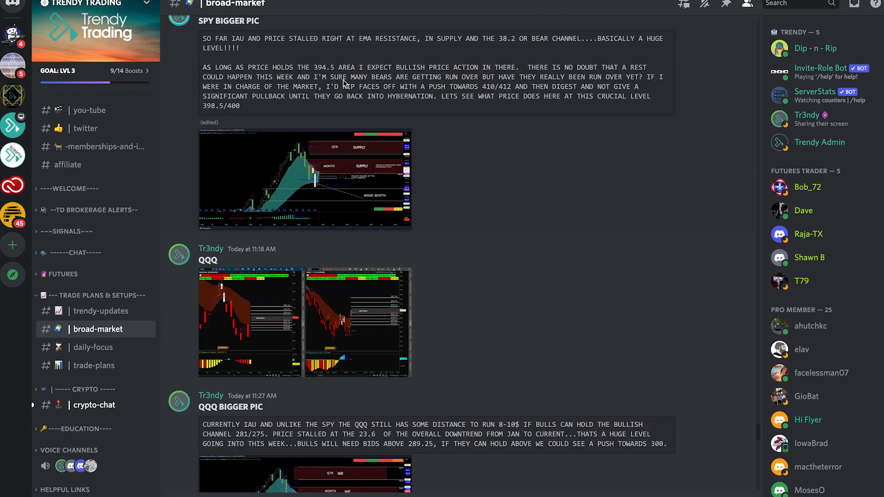
scroll(down, 3)
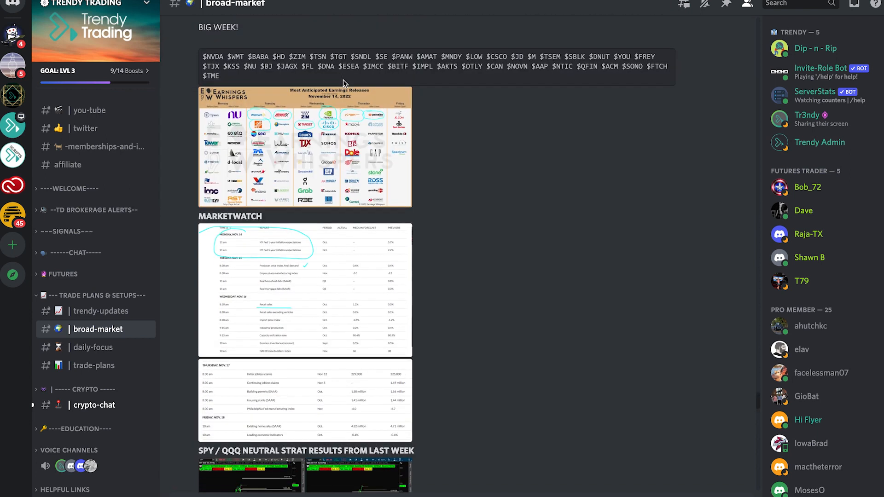
scroll(down, 3)
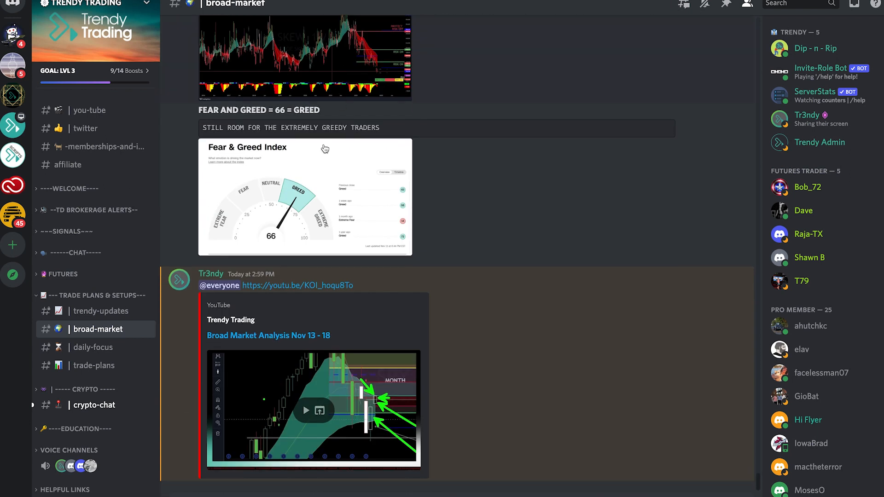
click(93, 347)
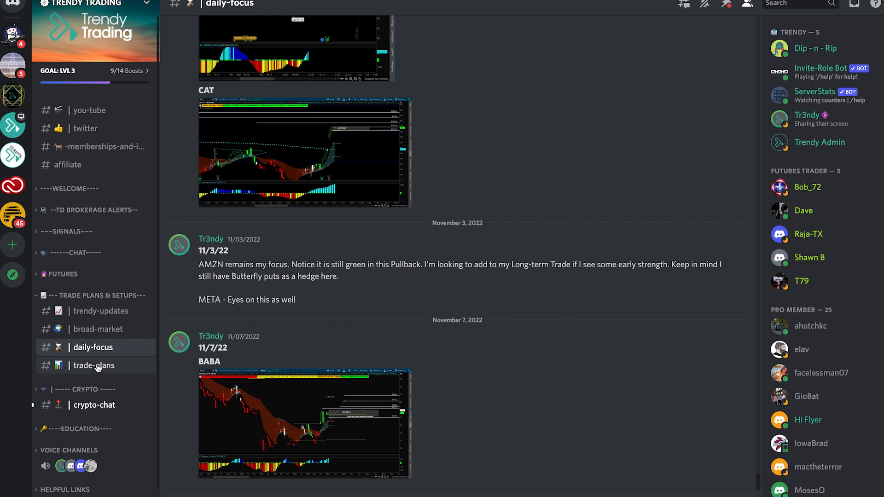
Step: View the AAPL chart in trade-plans up close, then move to crypto-chat under CRYPTO
click(94, 366)
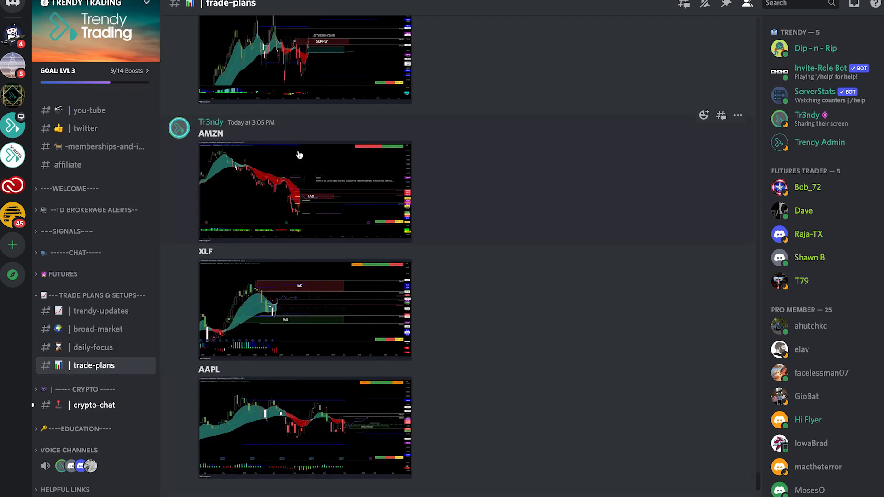
mouse_move(233, 227)
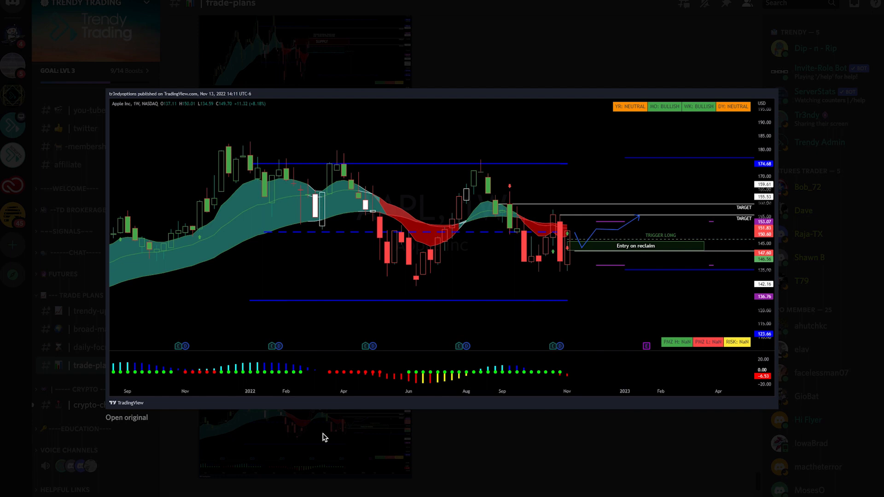
mouse_move(530, 431)
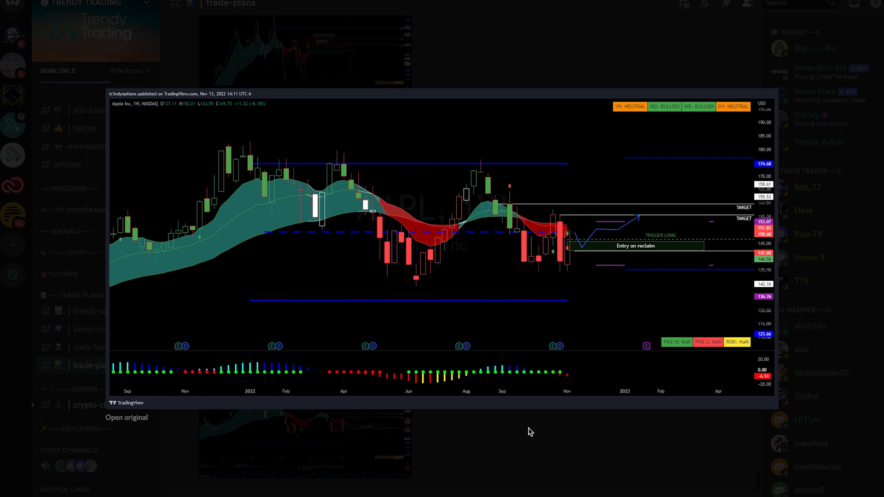
click(531, 431)
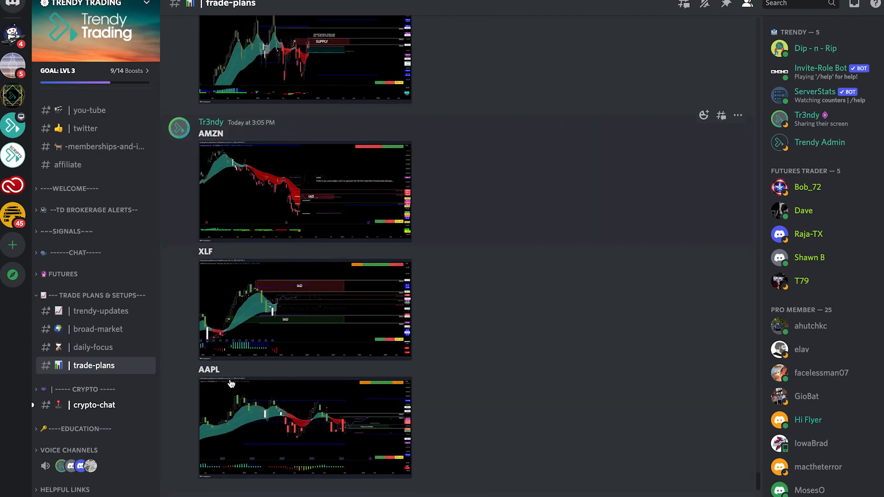
click(98, 295)
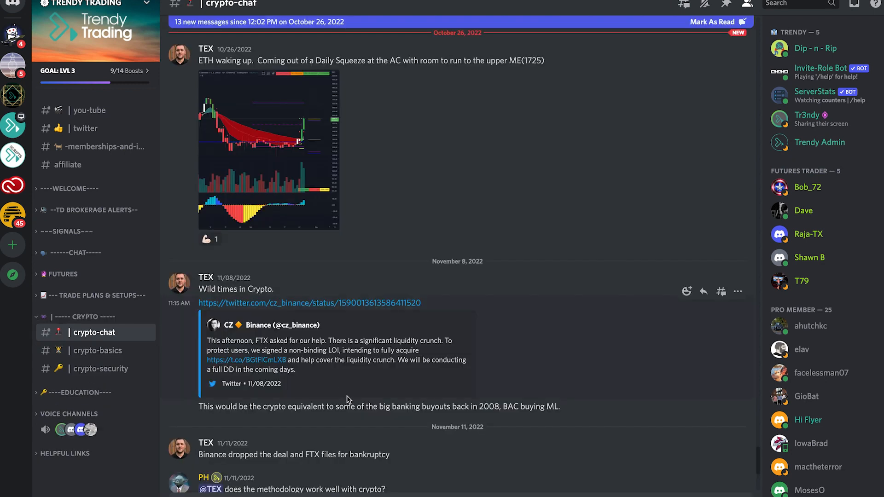
Step: Browse crypto-basics and crypto-security, scrolling through their posts
click(97, 350)
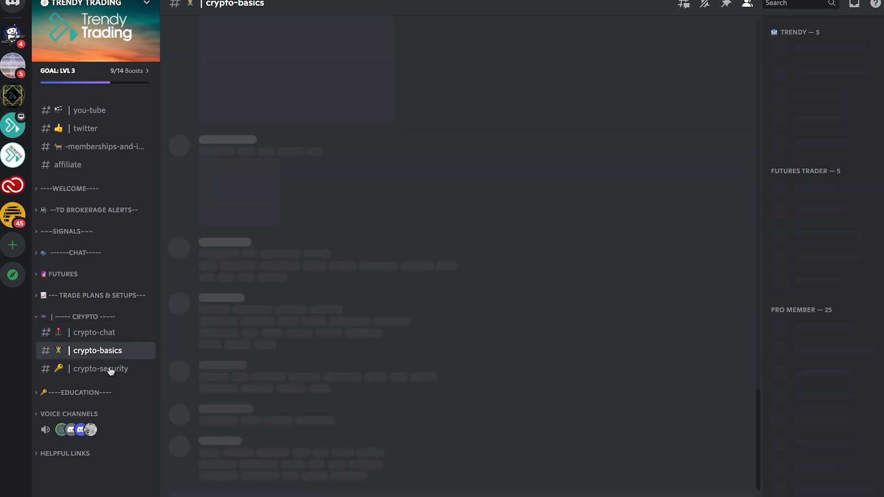
click(101, 369)
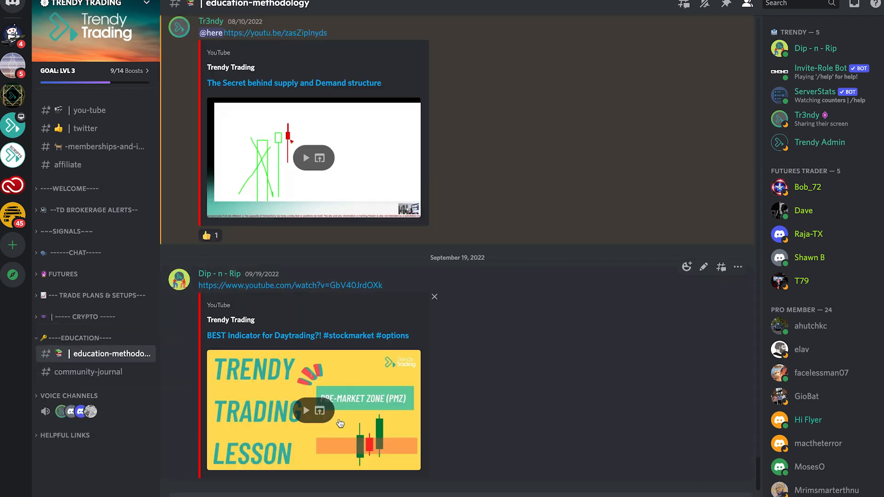
scroll(down, 3)
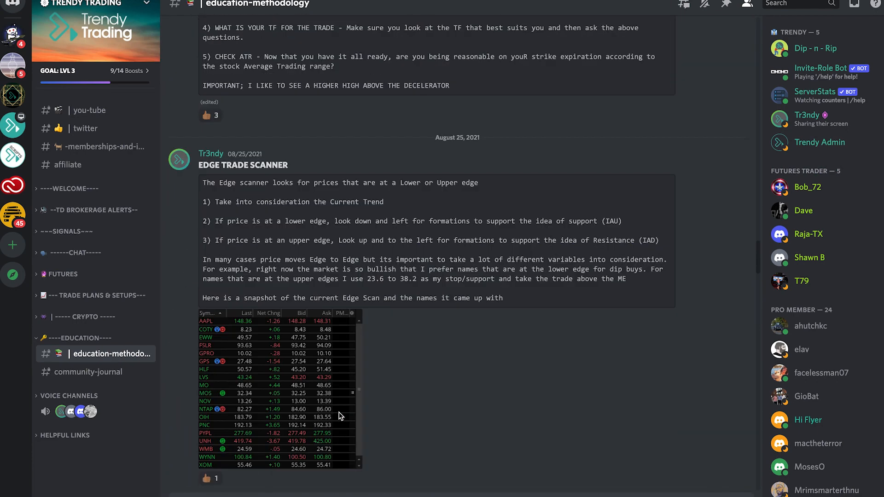
scroll(down, 3)
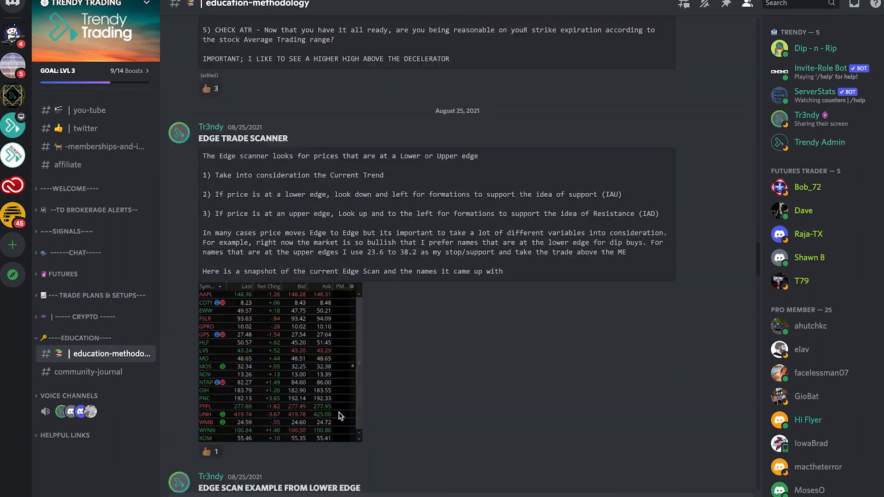
scroll(down, 3)
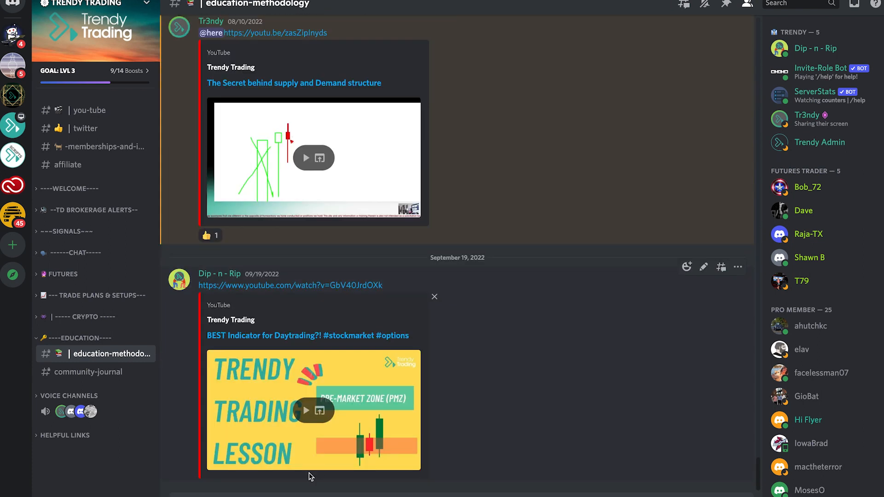
mouse_move(382, 366)
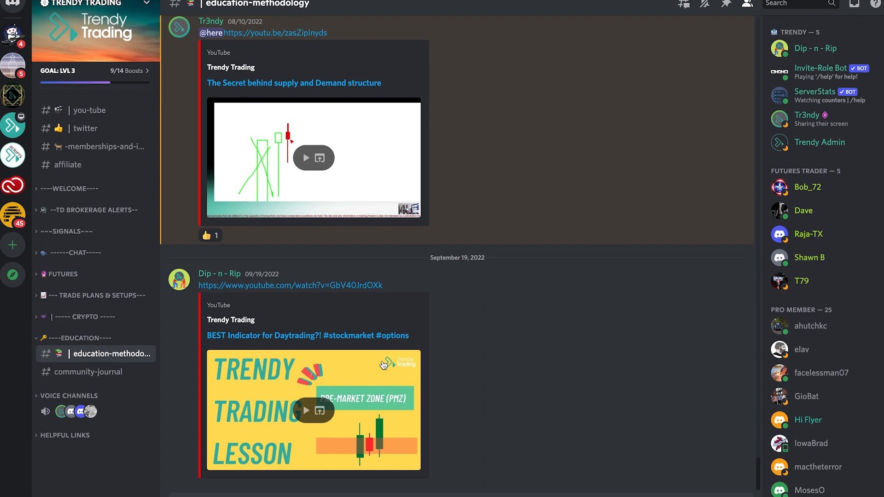
Step: Read through the education videos and scanner post, then move to community-journal
scroll(down, 3)
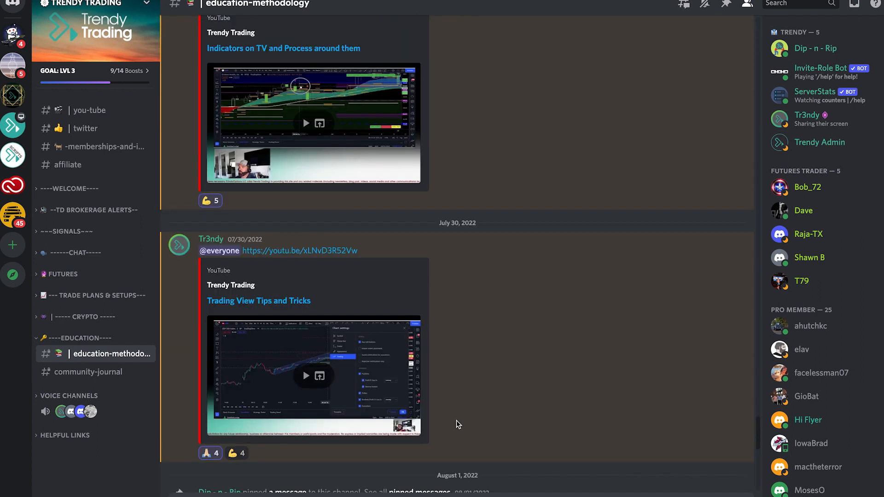
scroll(down, 3)
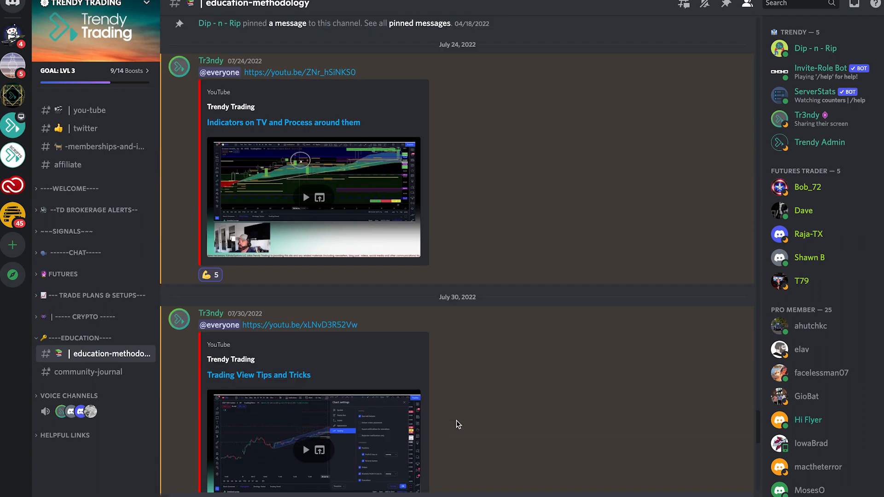
scroll(down, 3)
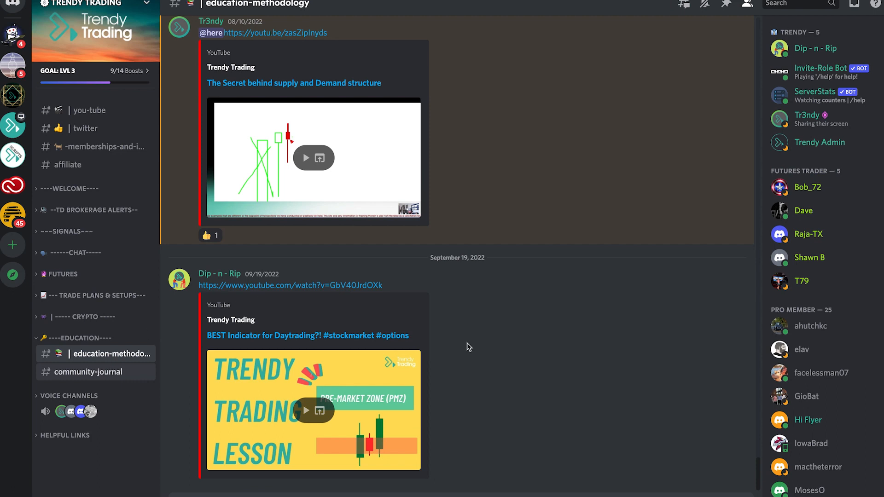
click(88, 372)
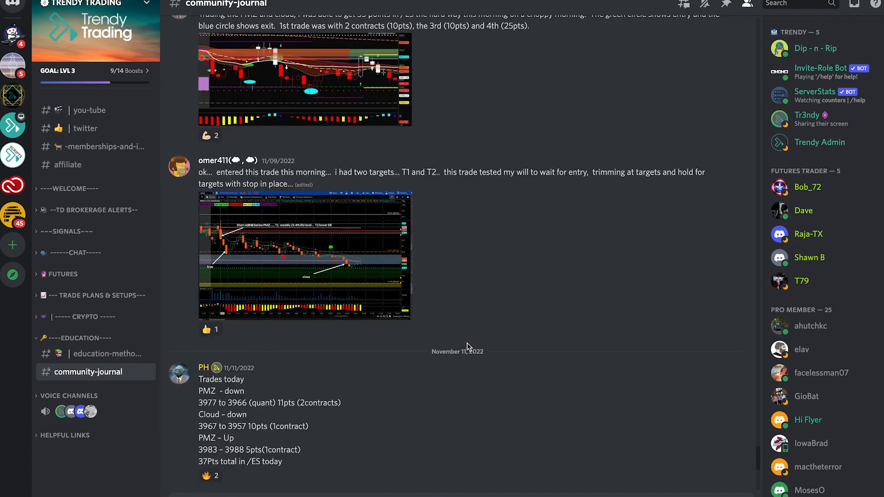
Step: Read members' trade recaps in community-journal down to TEX's OXY trade post
scroll(down, 3)
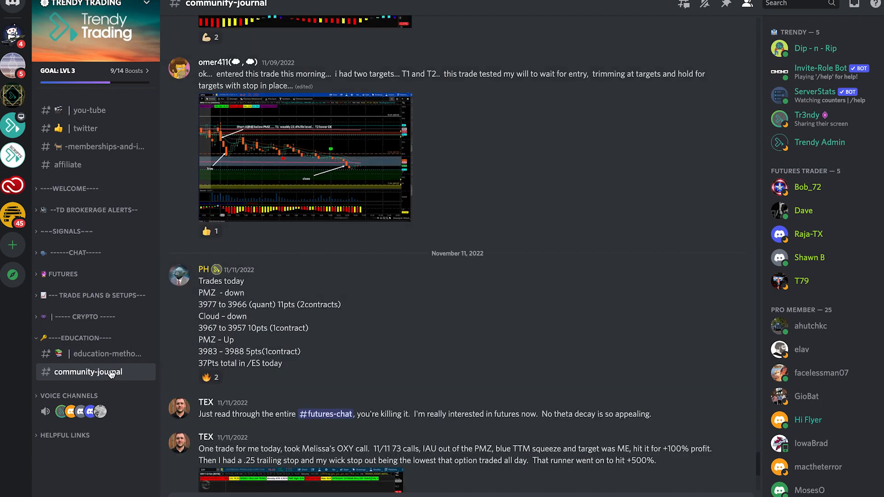
scroll(down, 3)
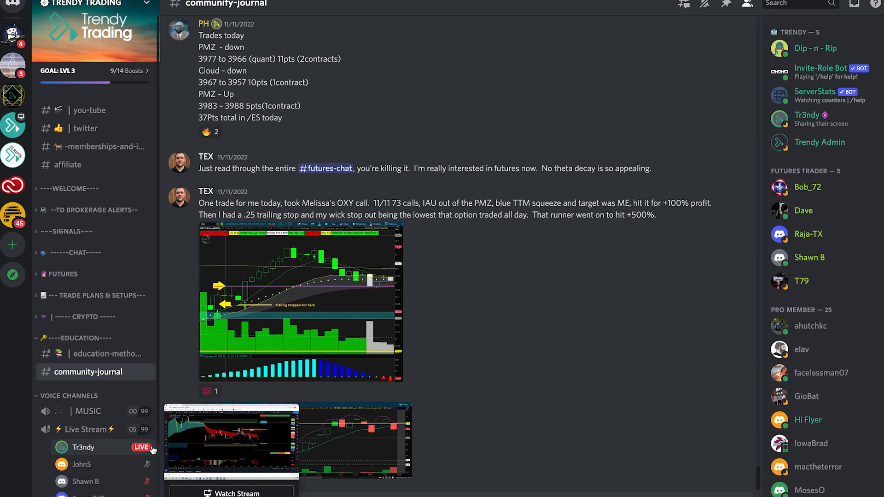
mouse_move(231, 451)
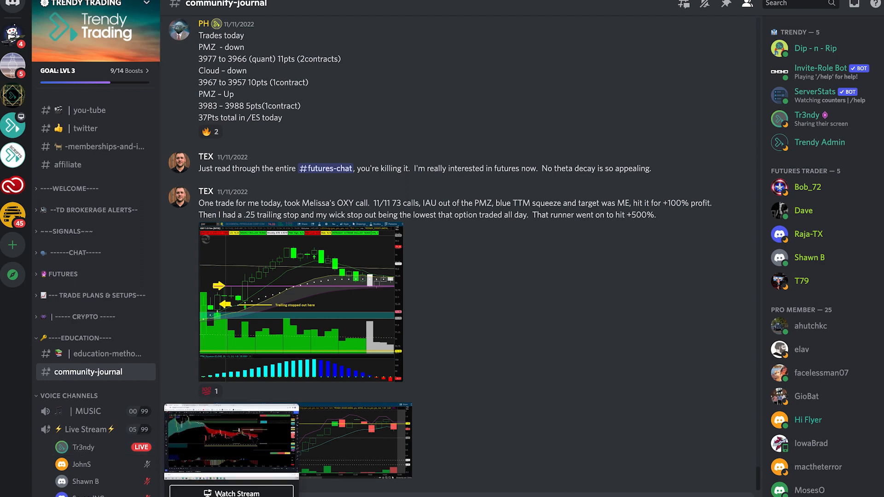
Step: Join the Live Stream voice channel to watch Tr3ndy's shared S&P 500 E-mini futures chart
click(230, 494)
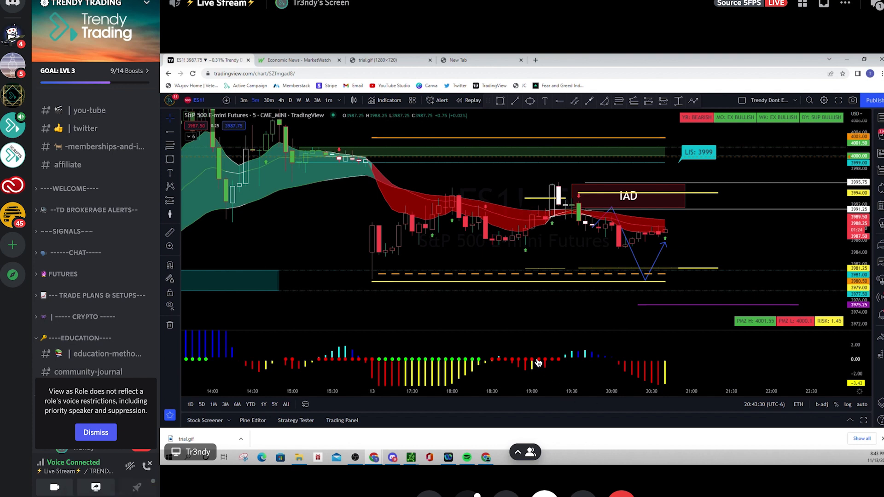
mouse_move(482, 300)
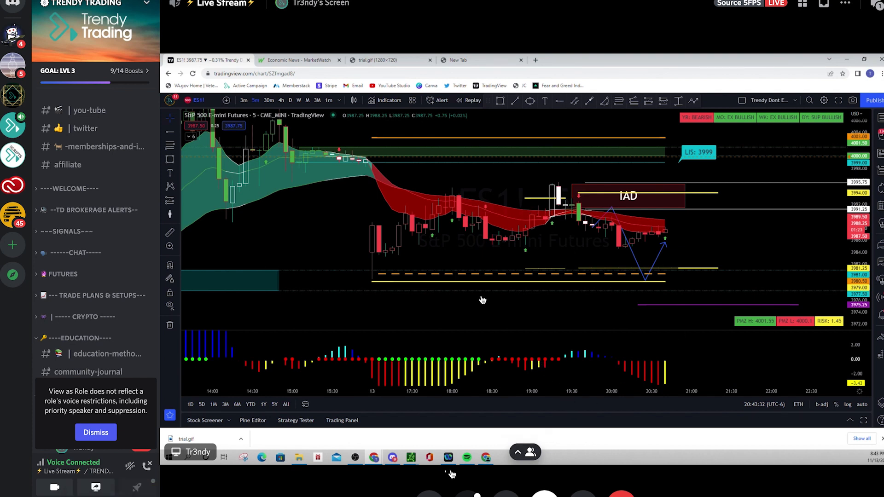
mouse_move(620, 334)
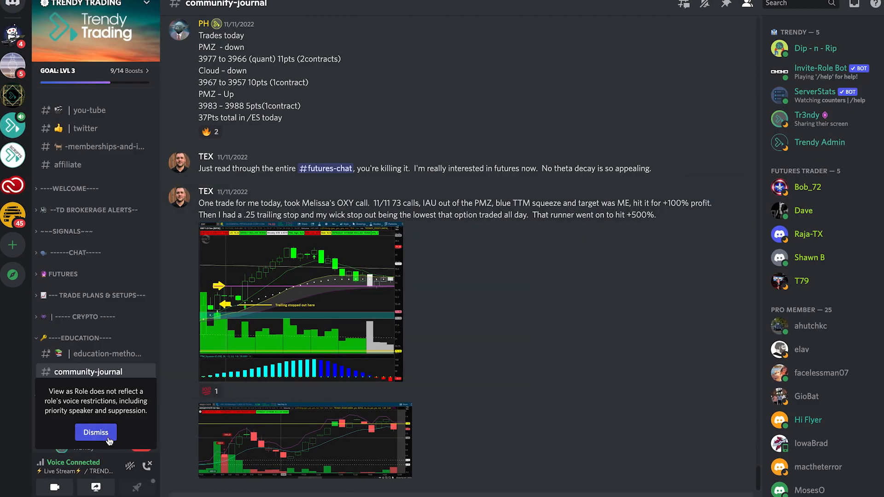
Step: Dismiss the 'View as Role' notice and expand the CHAT category to show its channels
click(95, 432)
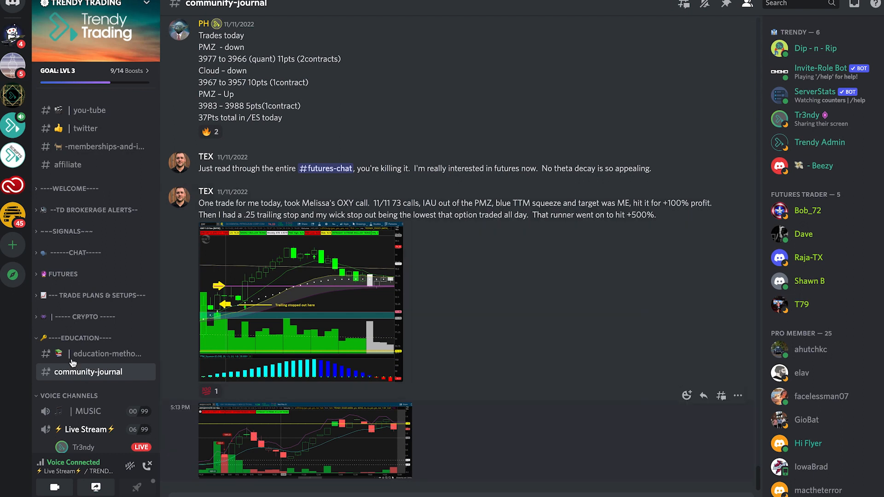
click(75, 252)
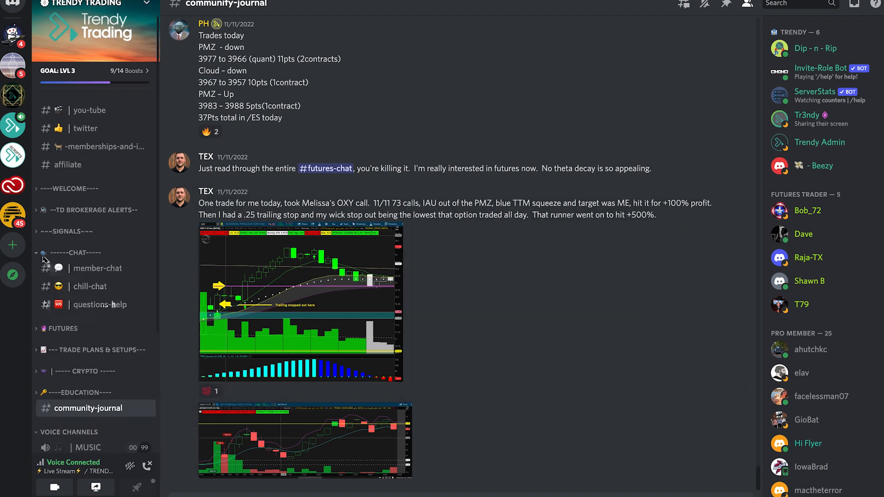
mouse_move(536, 421)
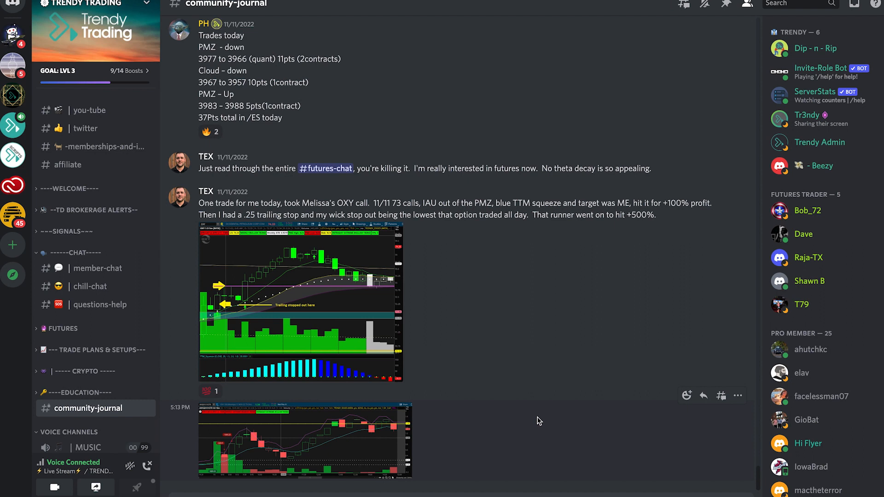